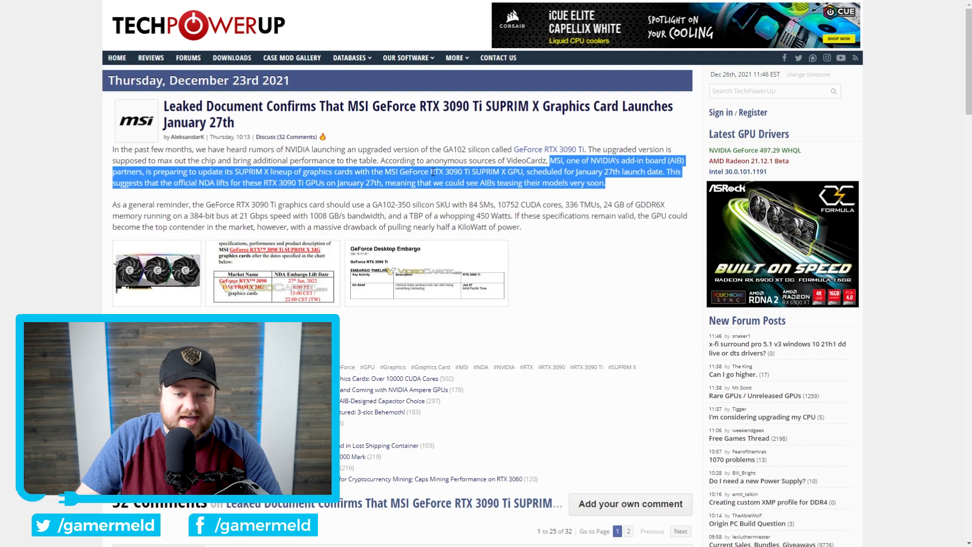
Step: Enlarge the leaked MSI embargo document and move to the GeForce Desktop Embargo image for January 27
left_click(271, 273)
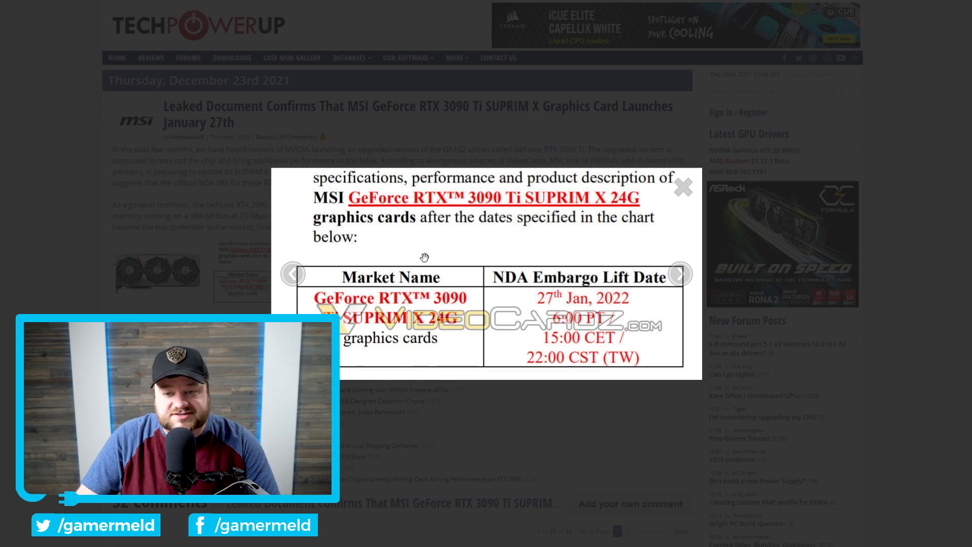
mouse_move(629, 202)
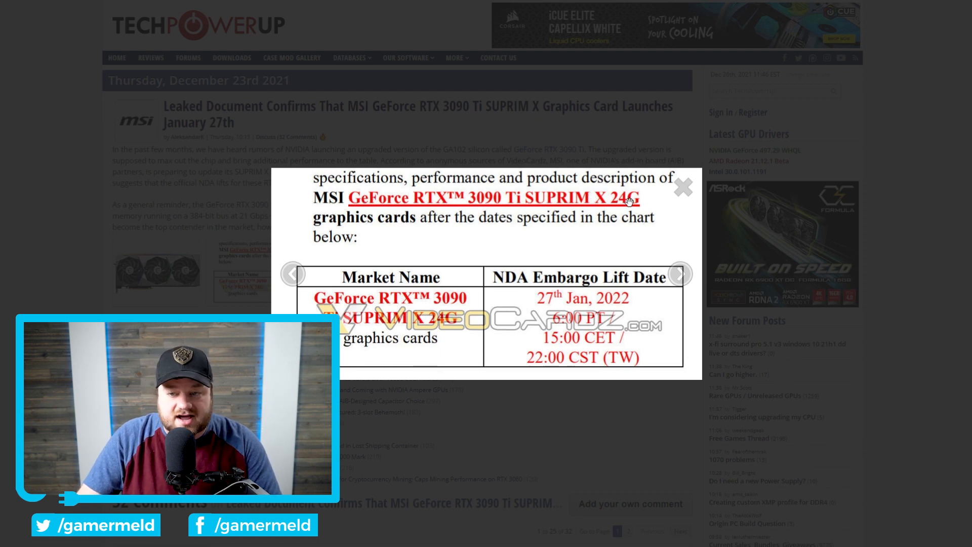
mouse_move(408, 231)
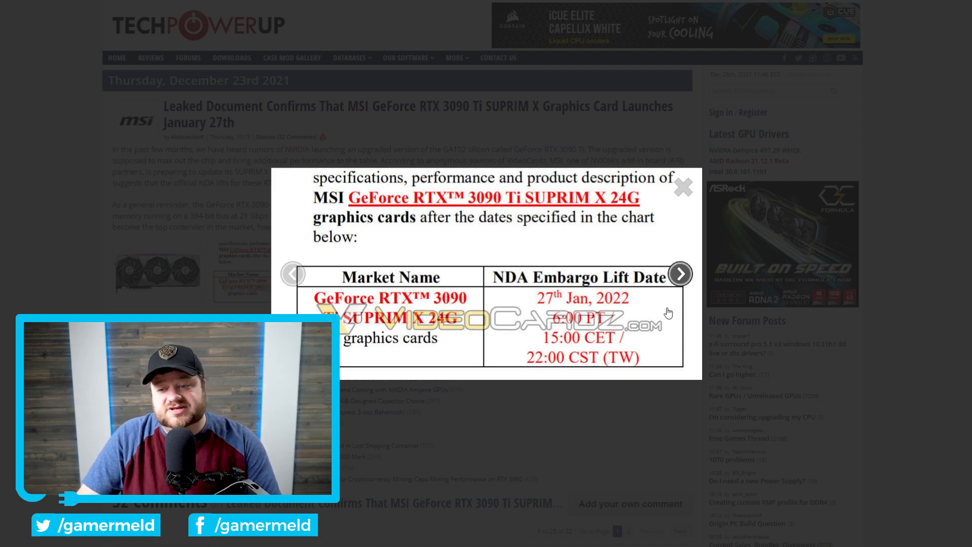
left_click(680, 274)
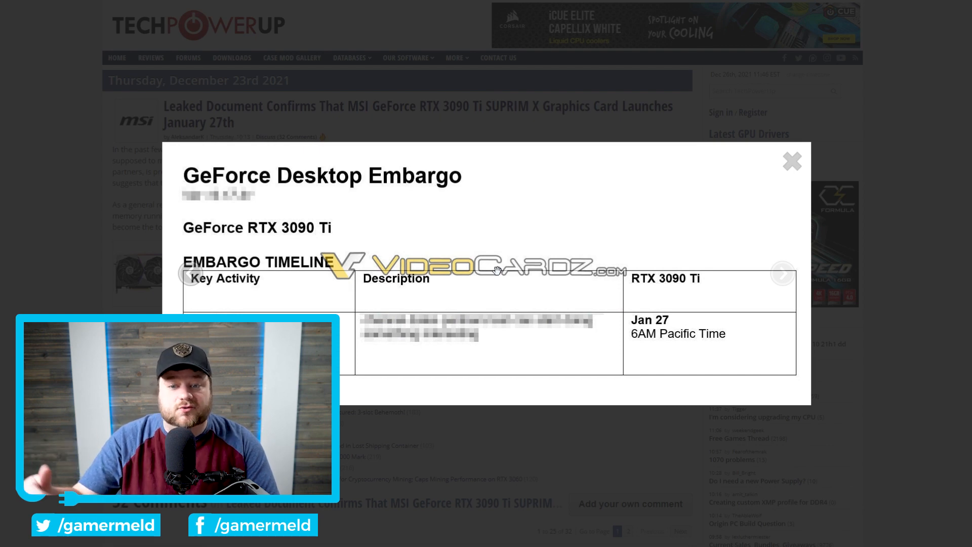
left_click(189, 273)
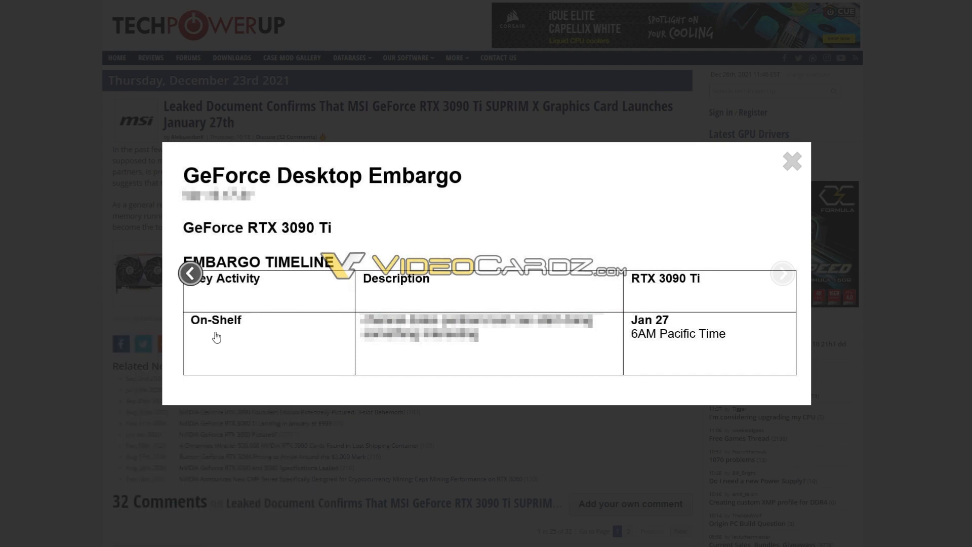
mouse_move(648, 324)
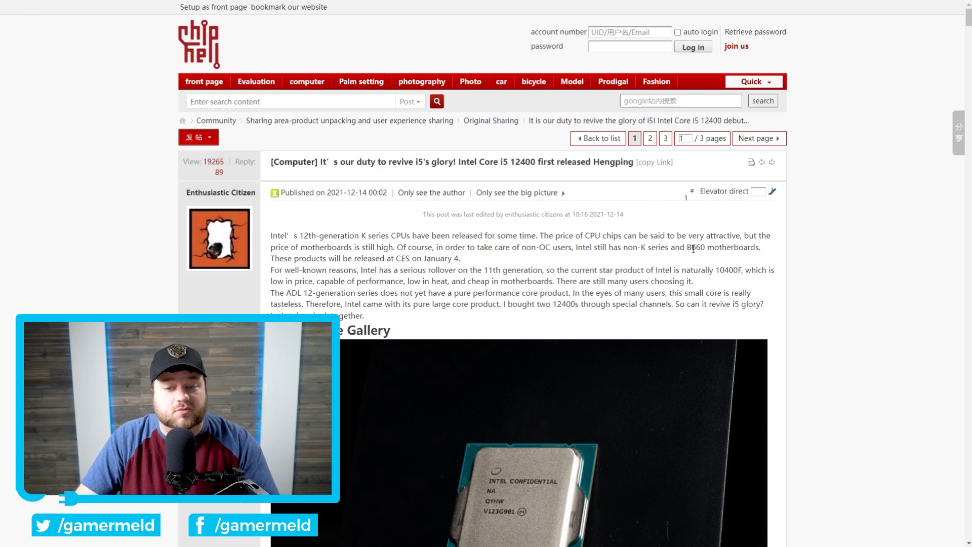
mouse_move(405, 267)
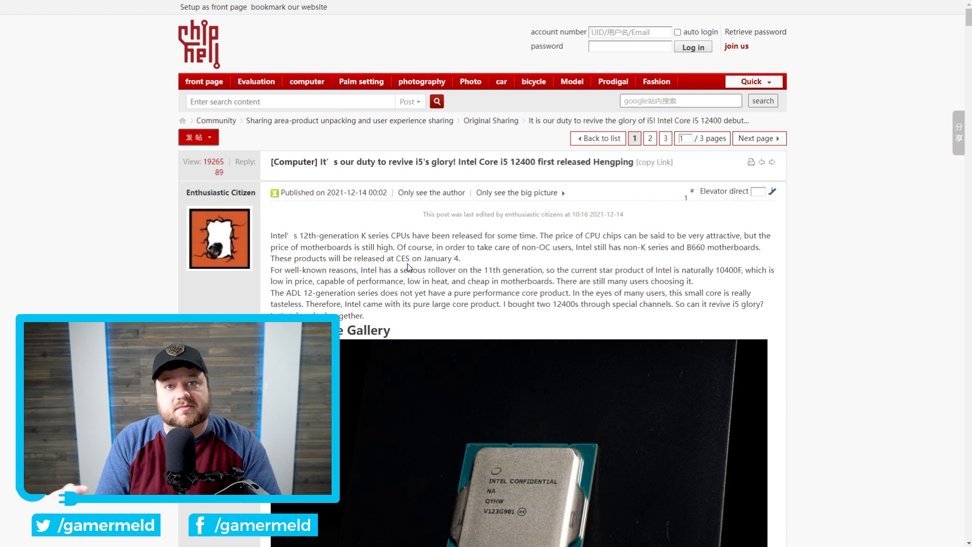
mouse_move(404, 261)
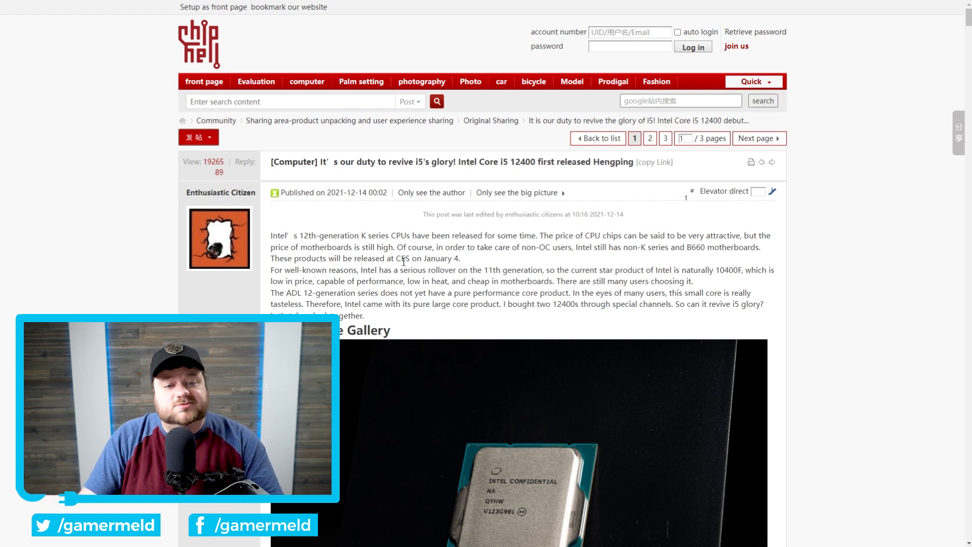
mouse_move(220, 192)
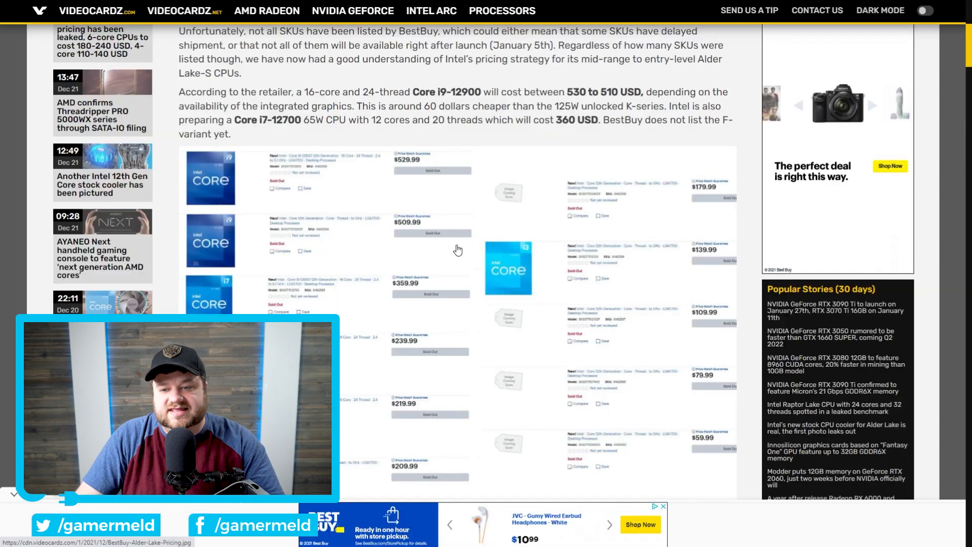
Step: Scroll the BestBuy leak article to the Alder Lake-S pricing table with i7-12700 and Core i5 prices
scroll("down", 3)
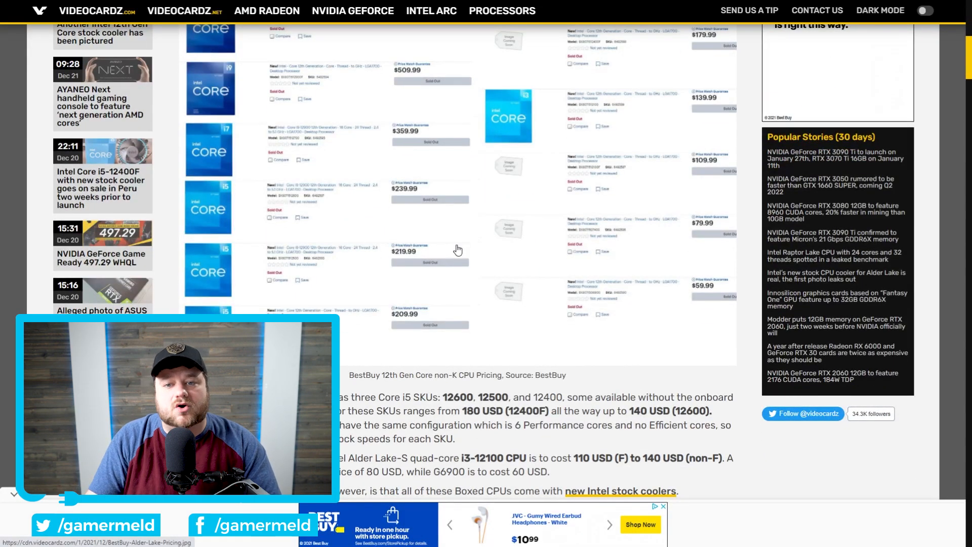
scroll("up", 3)
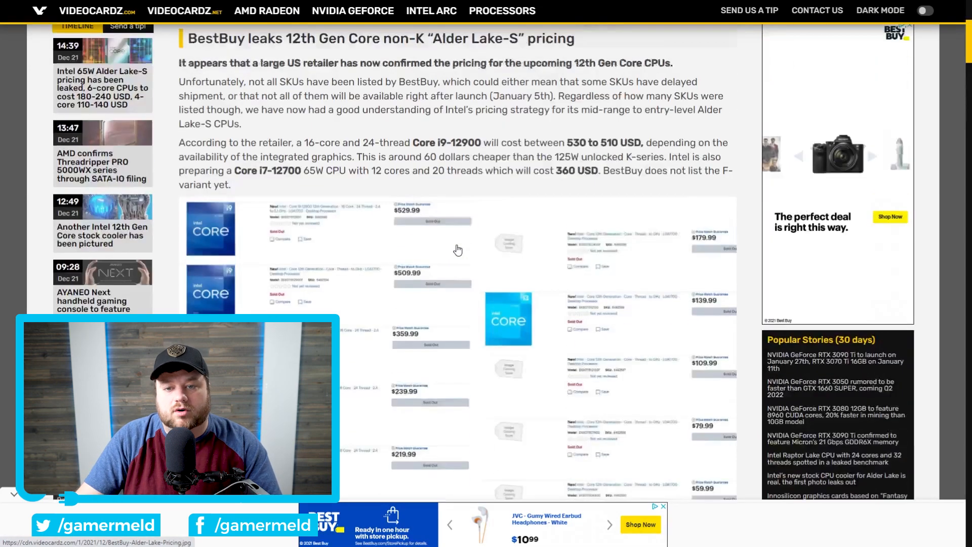
mouse_move(479, 257)
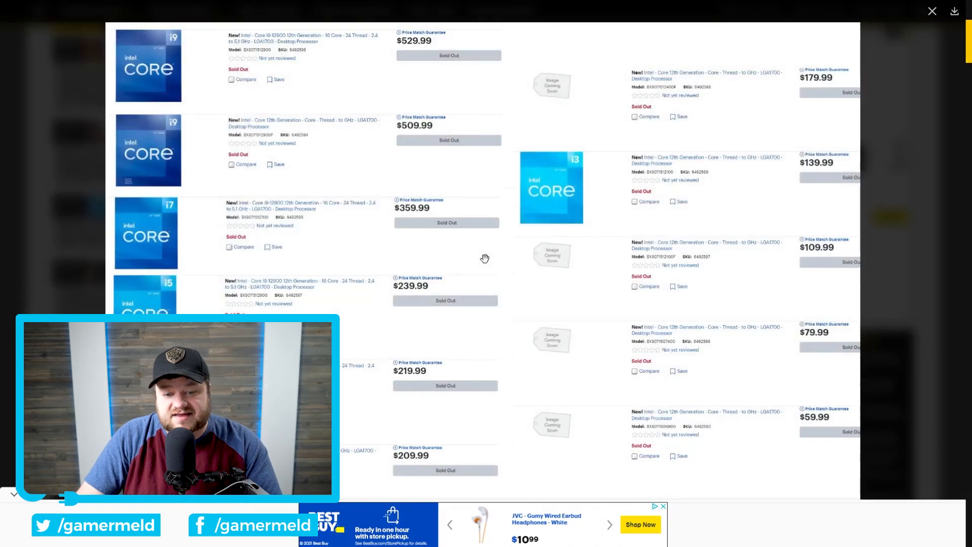
mouse_move(619, 276)
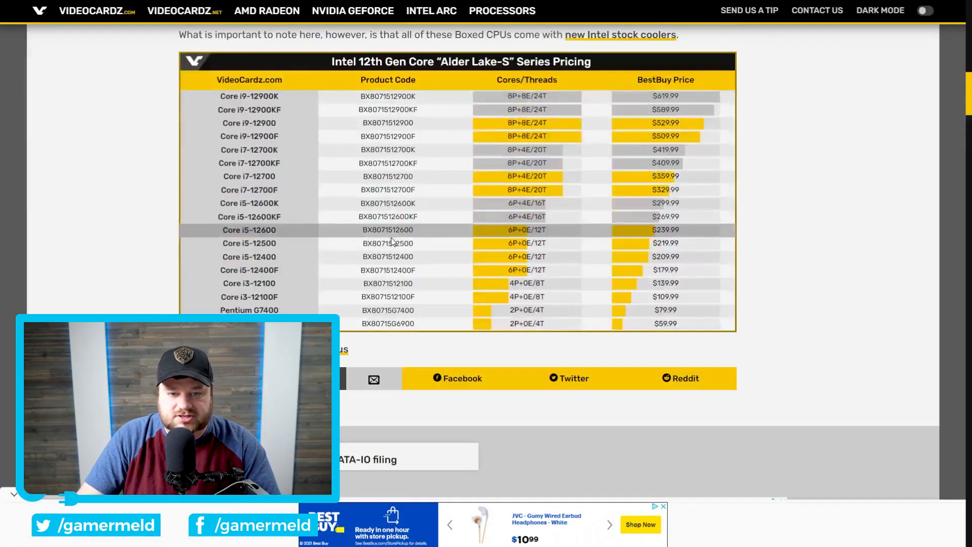
mouse_move(249, 256)
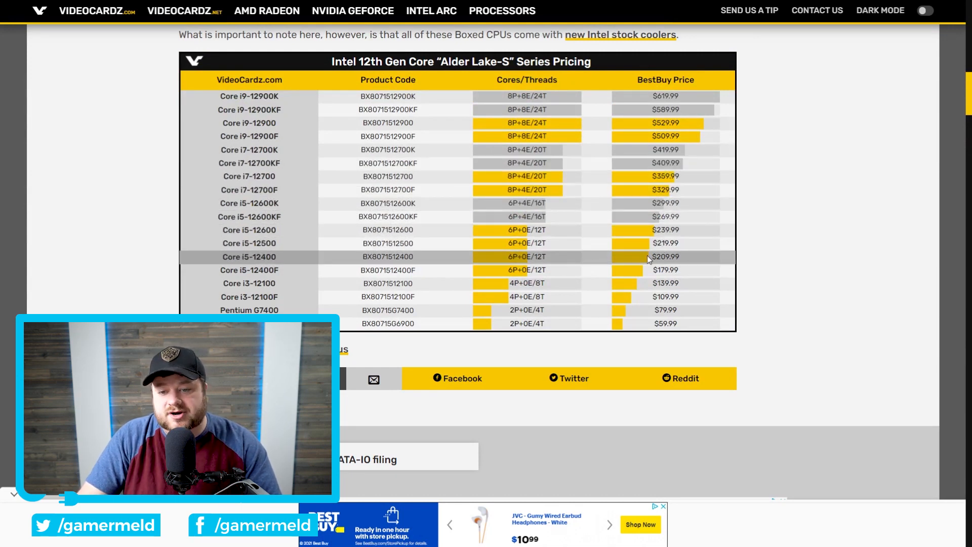
mouse_move(267, 269)
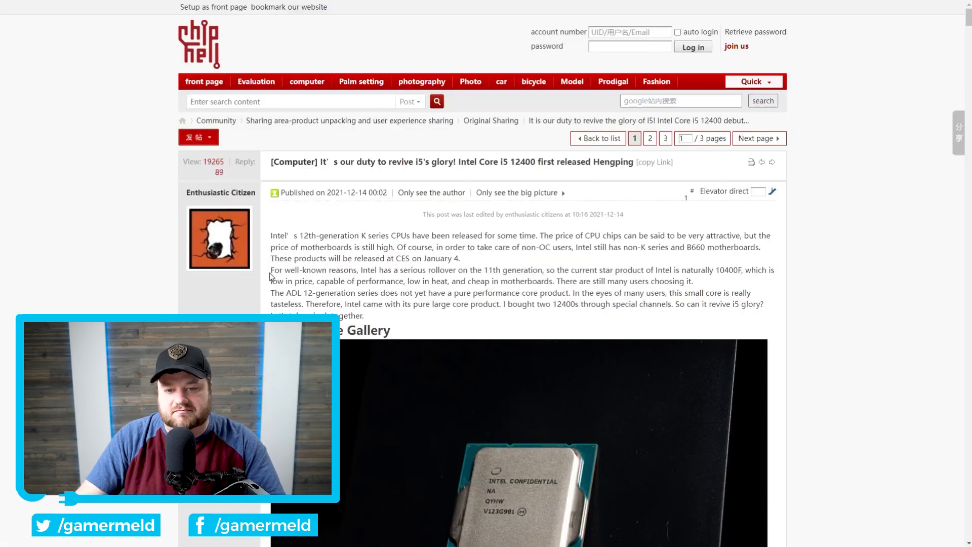
Step: Scroll the Core i5 12400 review past the appearance gallery to the CPU-Z SSE benchmark chart
scroll("down", 3)
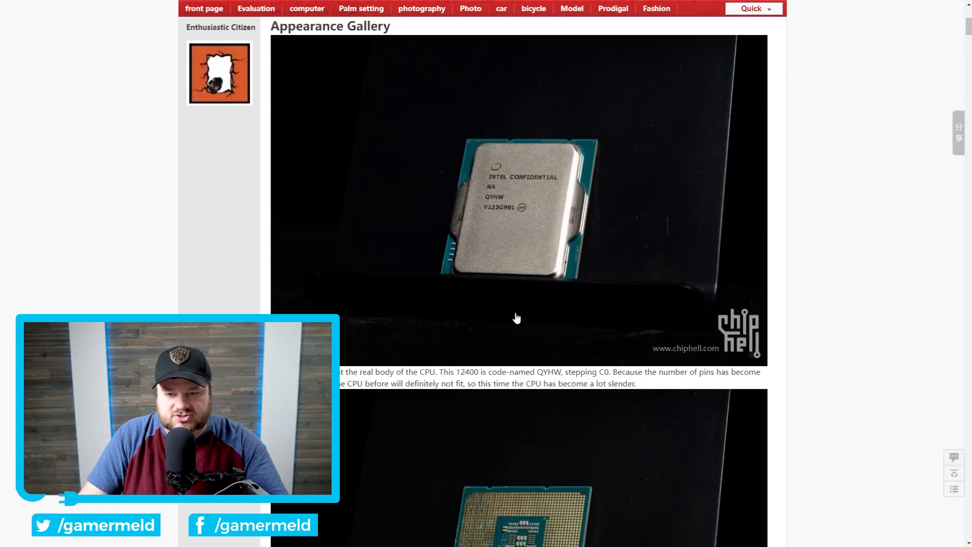
scroll("up", 3)
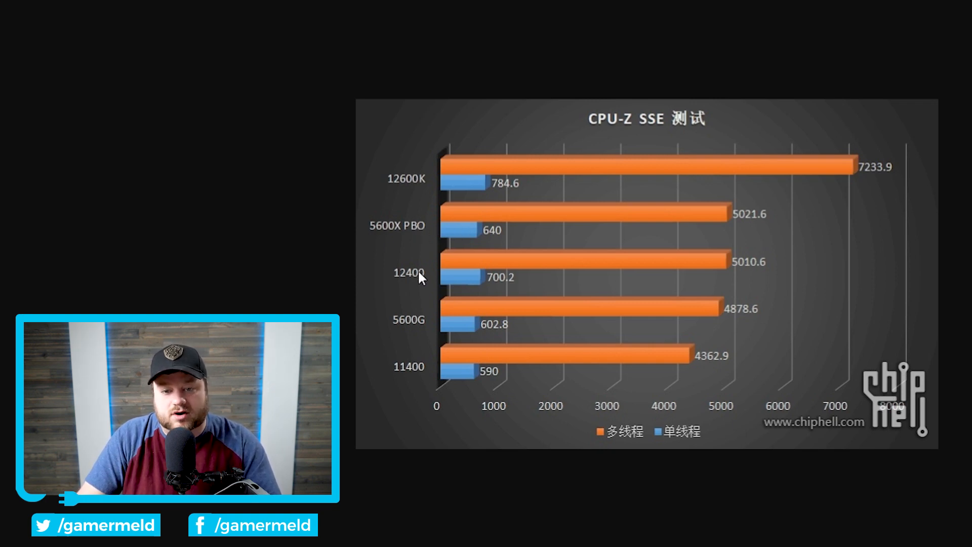
mouse_move(477, 281)
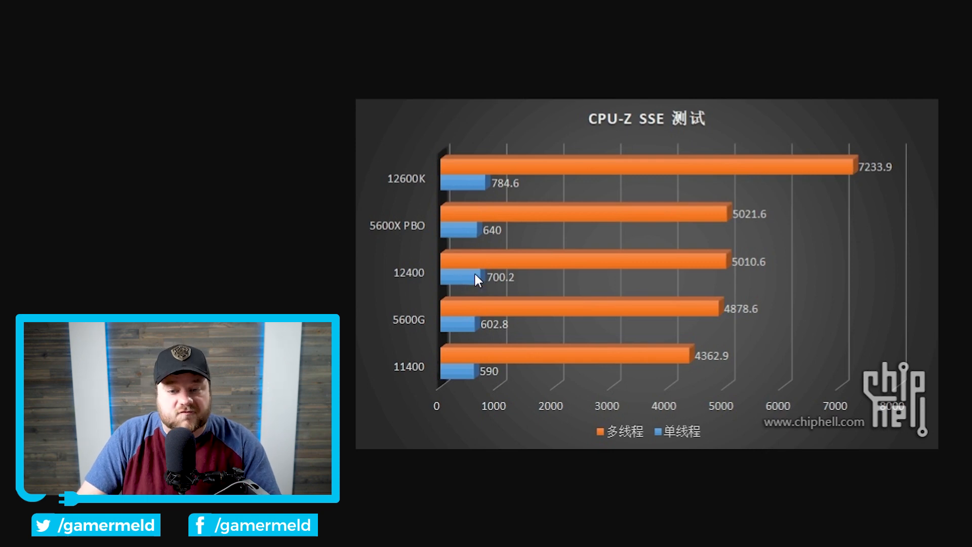
scroll("down", 3)
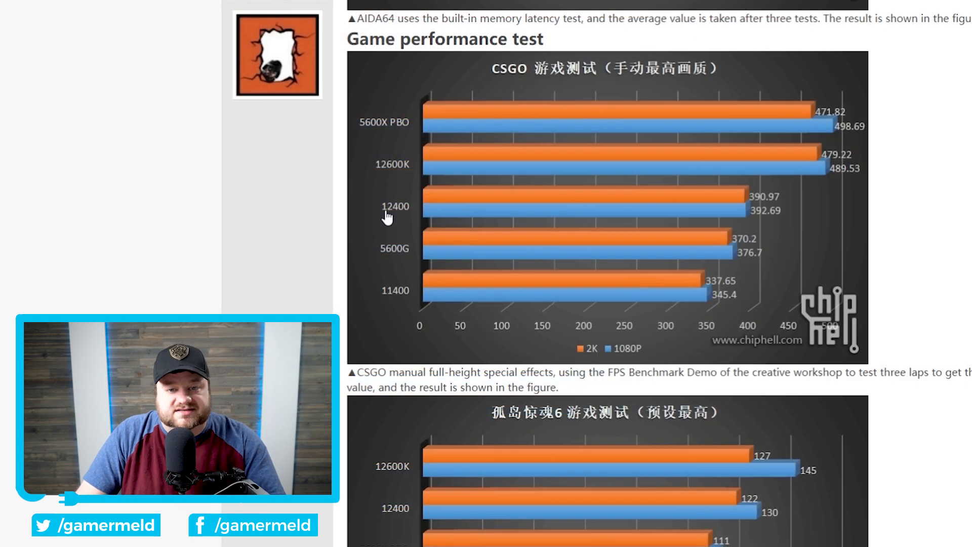
mouse_move(380, 129)
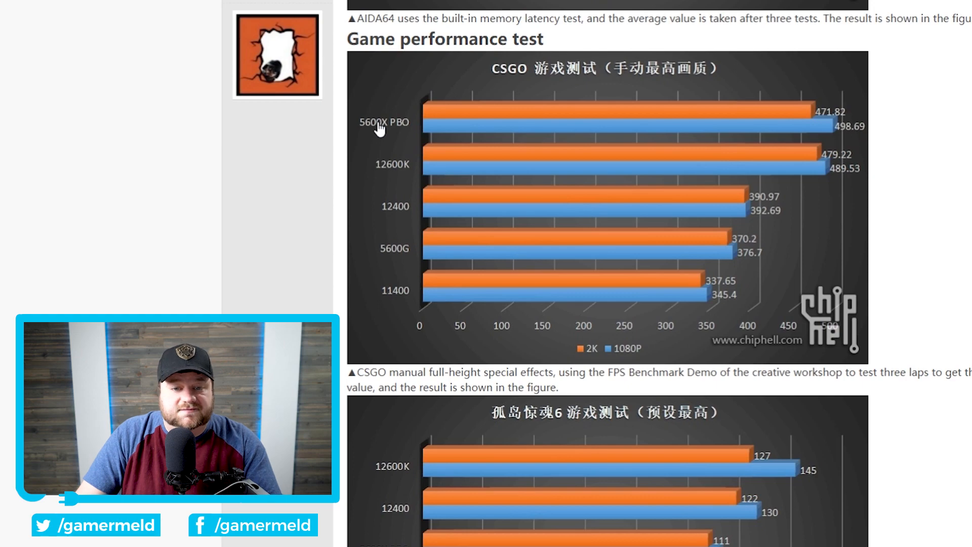
mouse_move(407, 206)
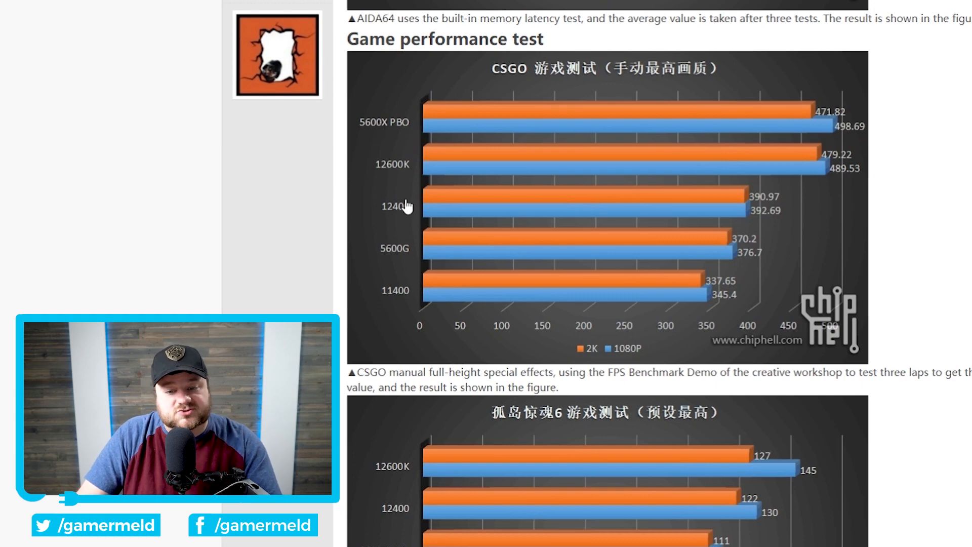
Step: Scroll through the CSGO, Far Cry 6, Tomb Raider and Watch Dogs charts to the Forza Horizon 4 results
scroll("down", 3)
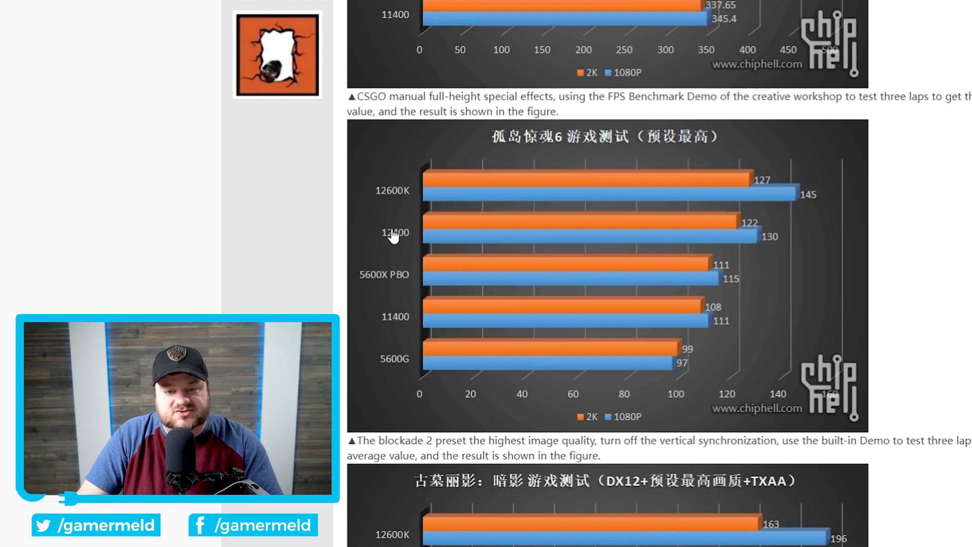
mouse_move(374, 287)
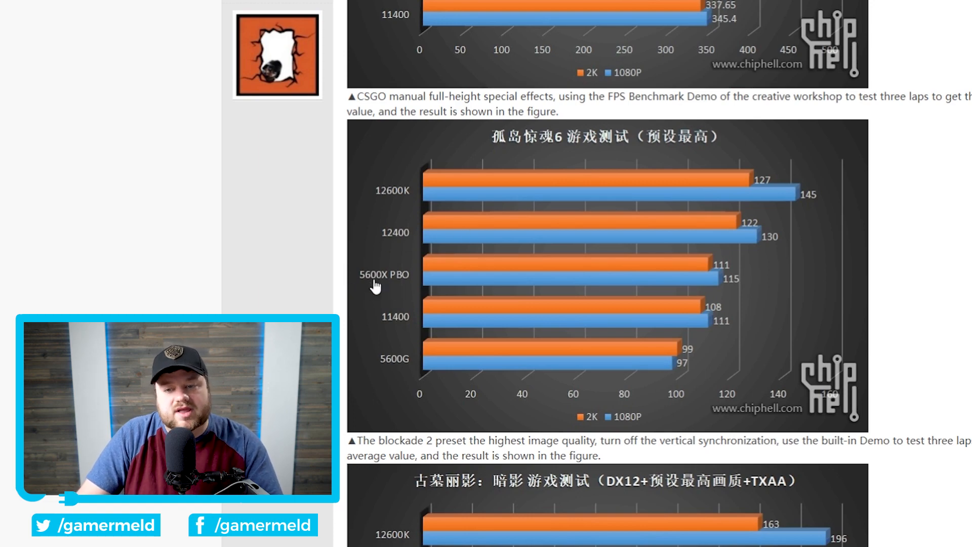
scroll("down", 3)
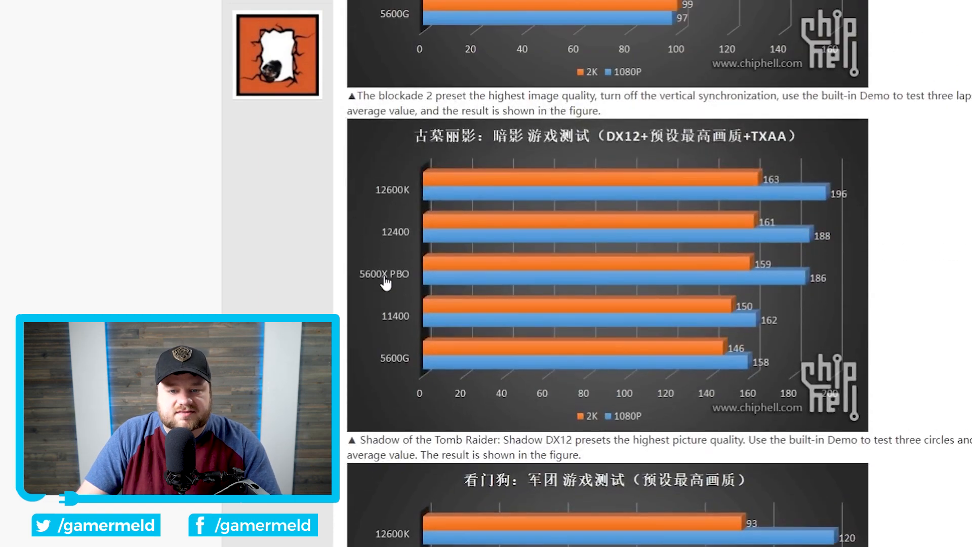
mouse_move(396, 241)
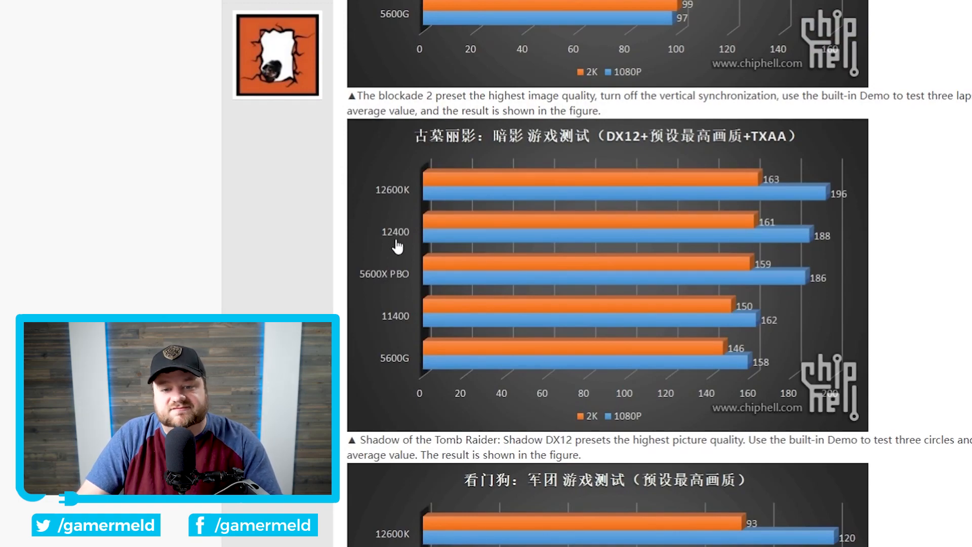
scroll("down", 3)
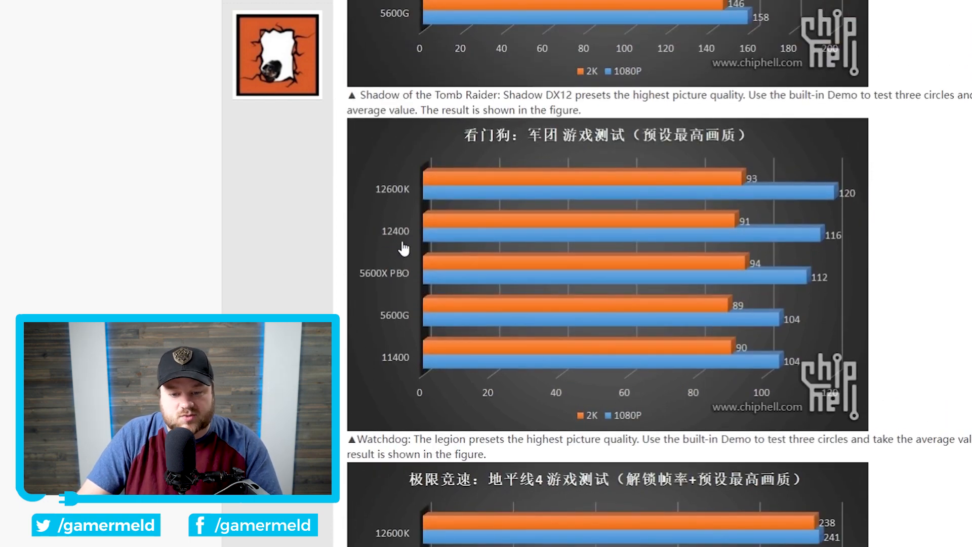
scroll("down", 3)
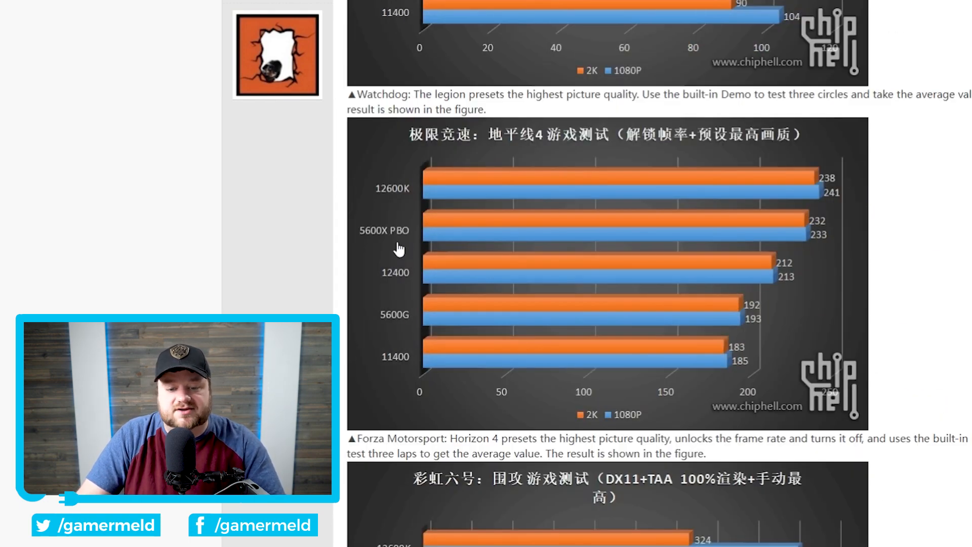
scroll("down", 3)
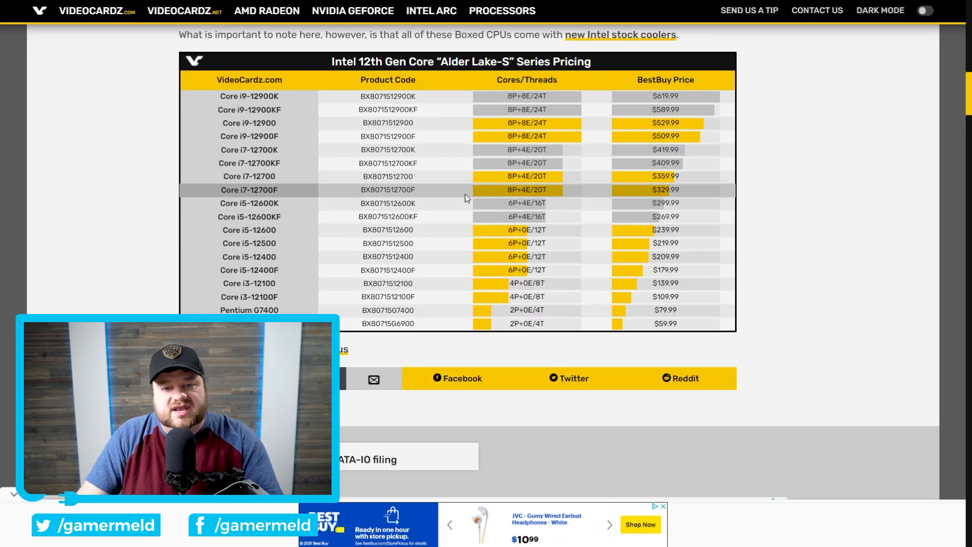
mouse_move(313, 217)
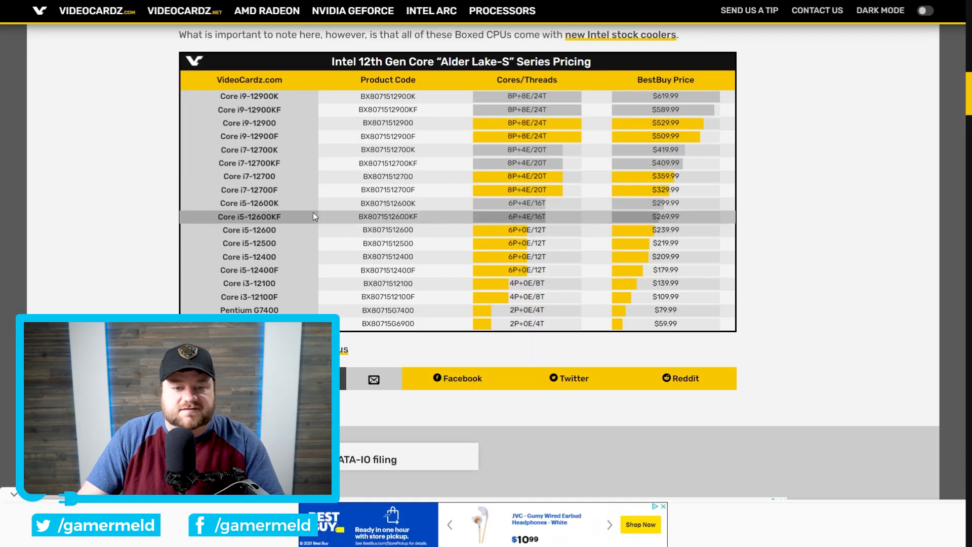
mouse_move(640, 256)
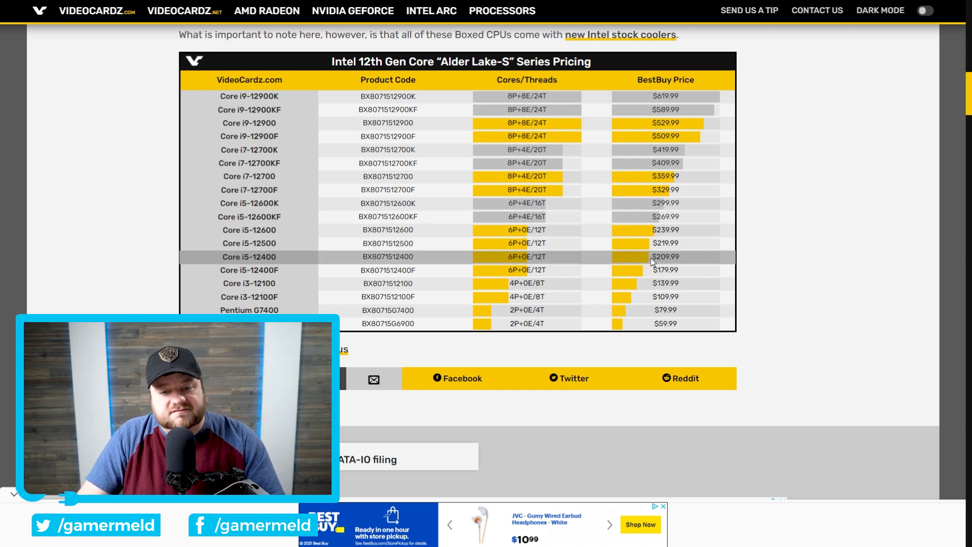
mouse_move(647, 269)
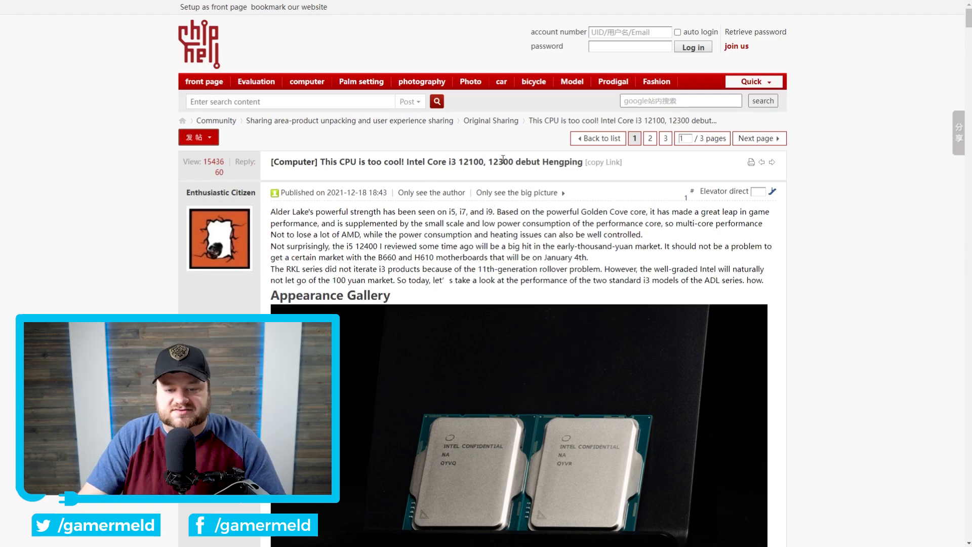
Step: Scroll the Core i3 12100/12300 review past both CPU-Z readouts to the cooler photos
scroll("down", 3)
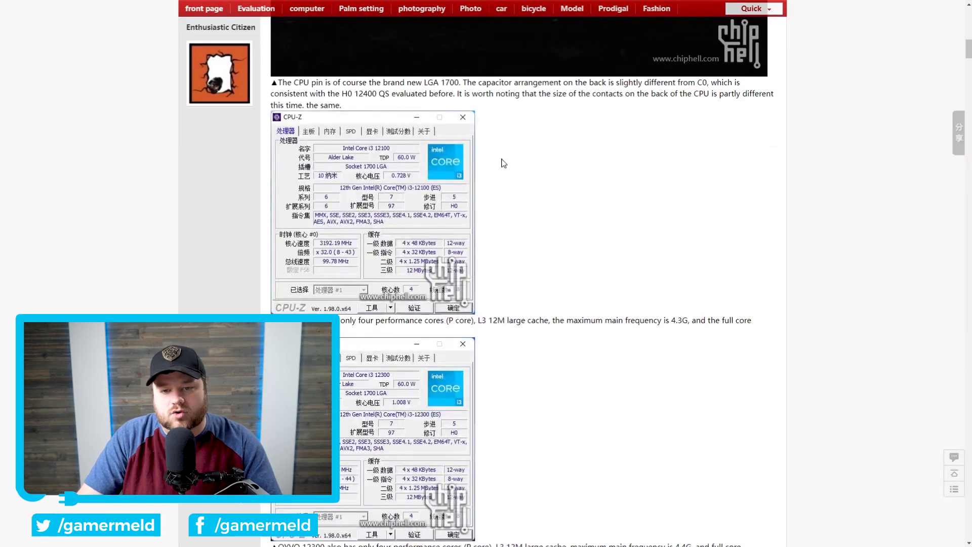
scroll("down", 3)
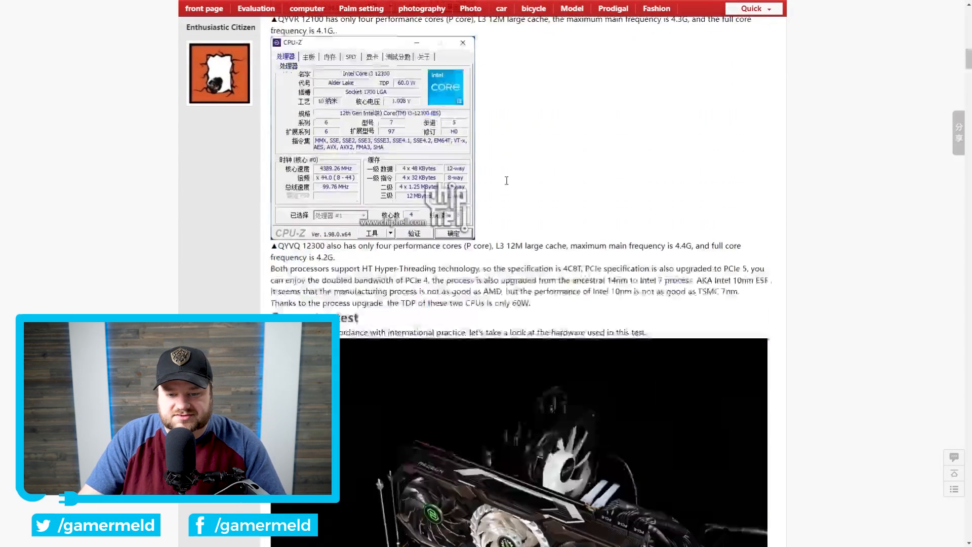
scroll("down", 3)
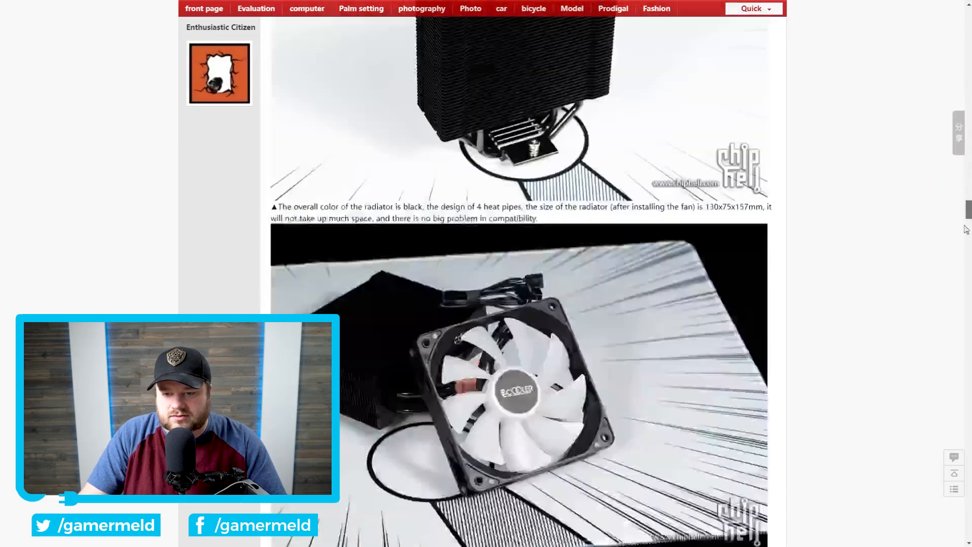
Step: Scroll through the review's Cinebench, 3DMark and AIDA64 charts comparing the 12300 and 12100
scroll("down", 3)
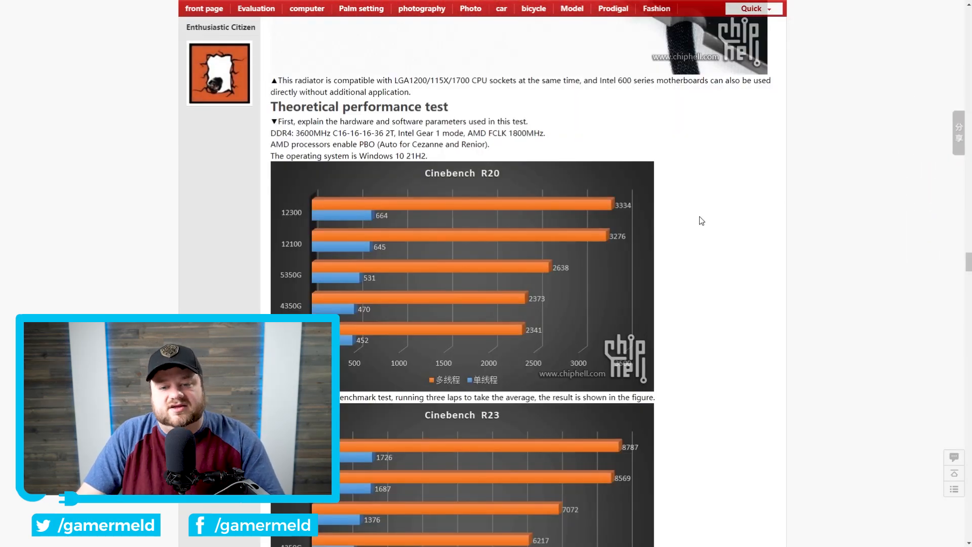
mouse_move(338, 272)
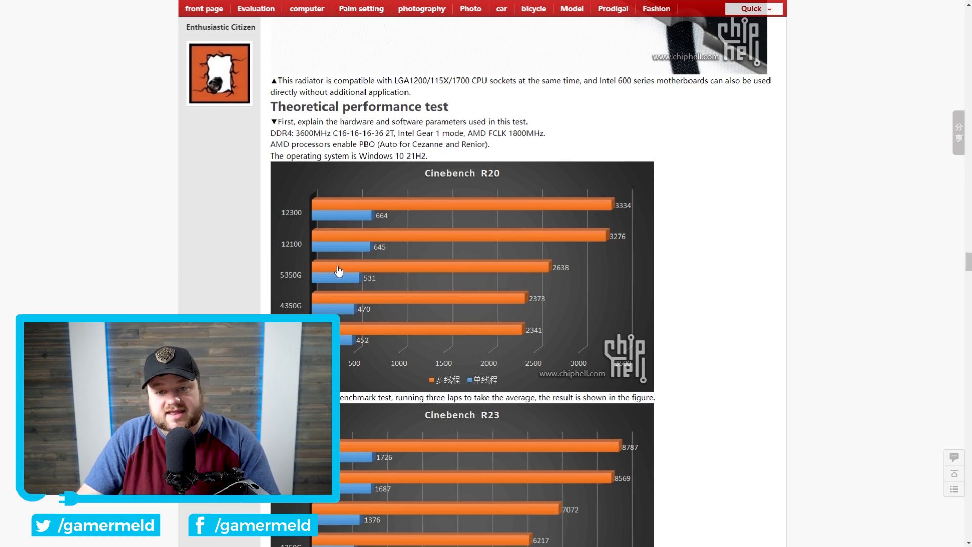
scroll("down", 3)
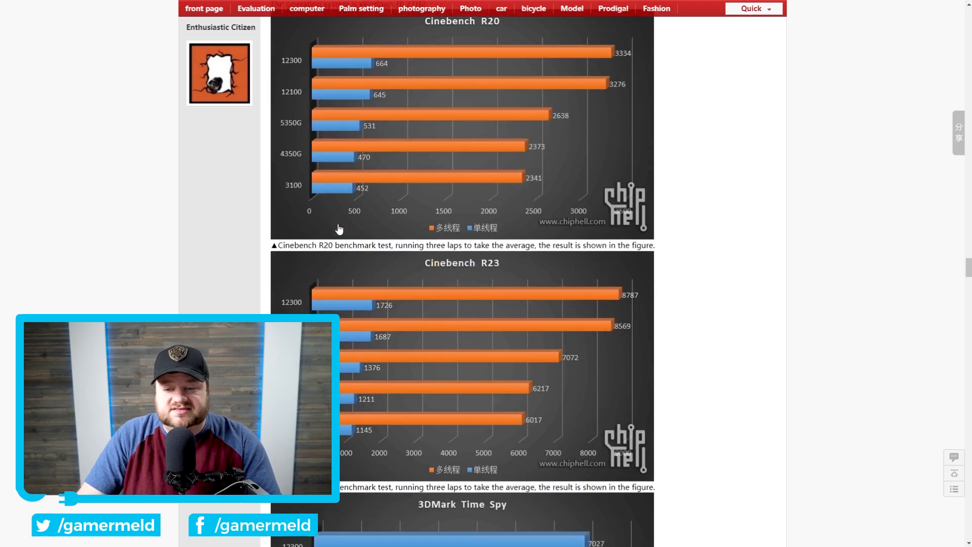
mouse_move(331, 60)
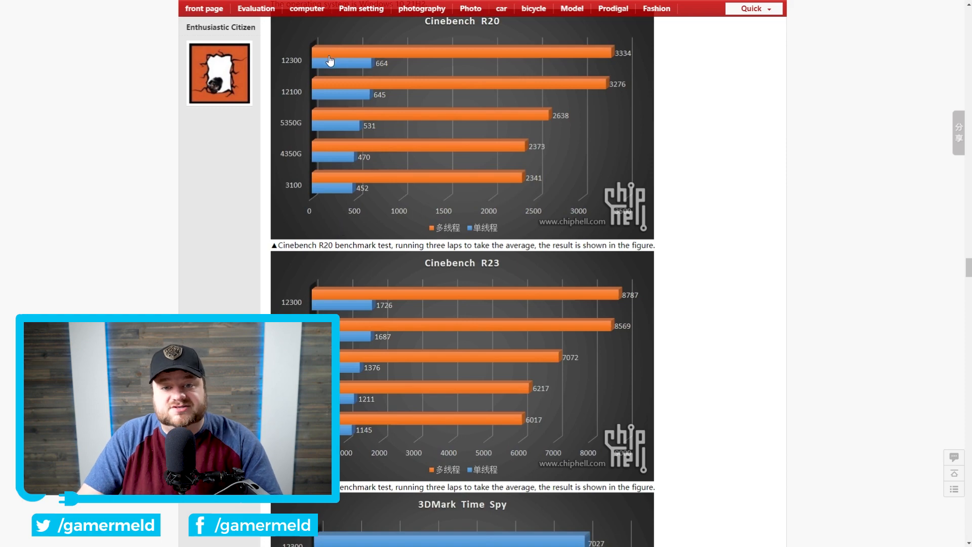
mouse_move(333, 124)
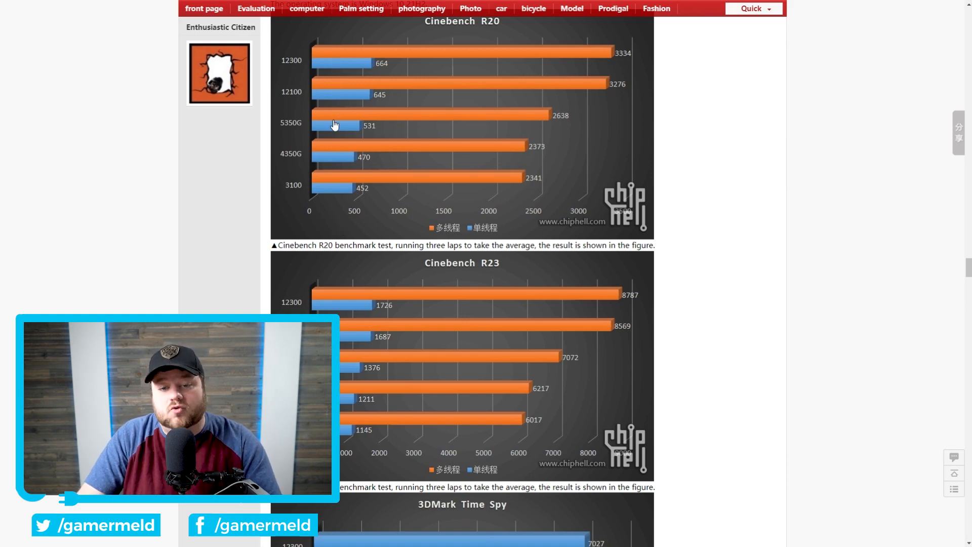
scroll("down", 3)
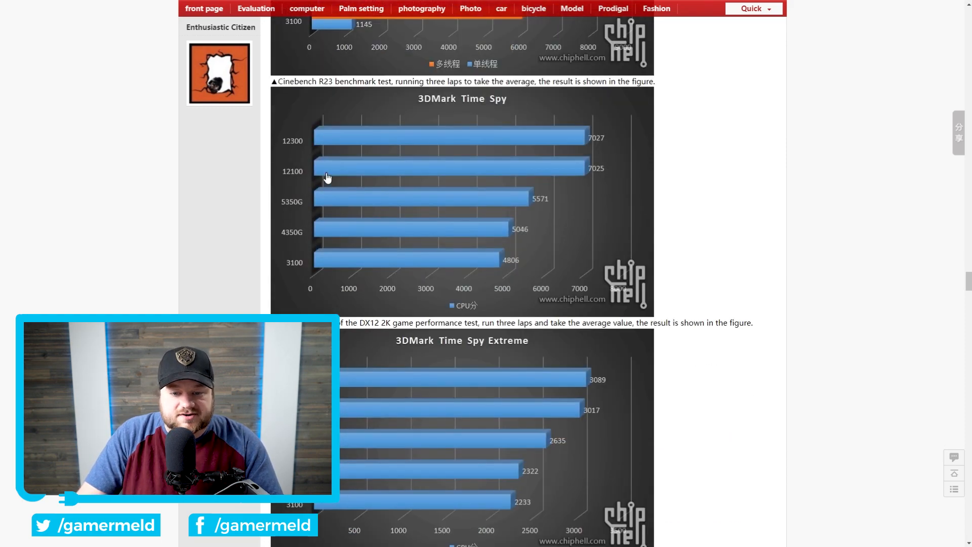
scroll("down", 3)
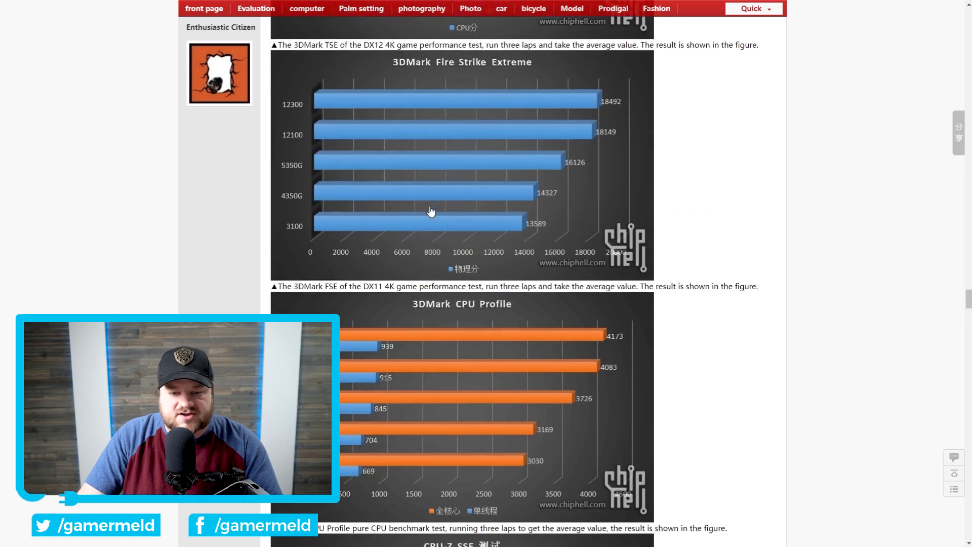
scroll("down", 3)
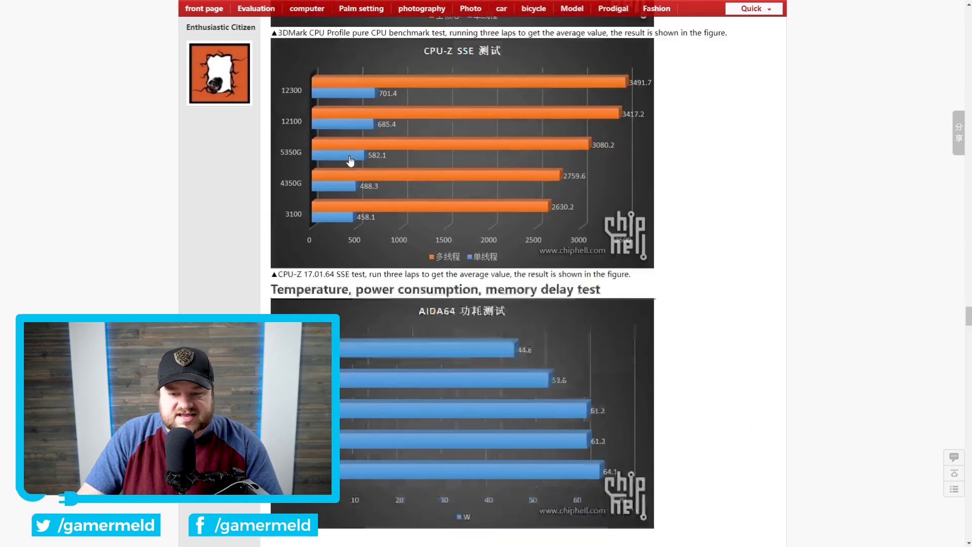
scroll("down", 3)
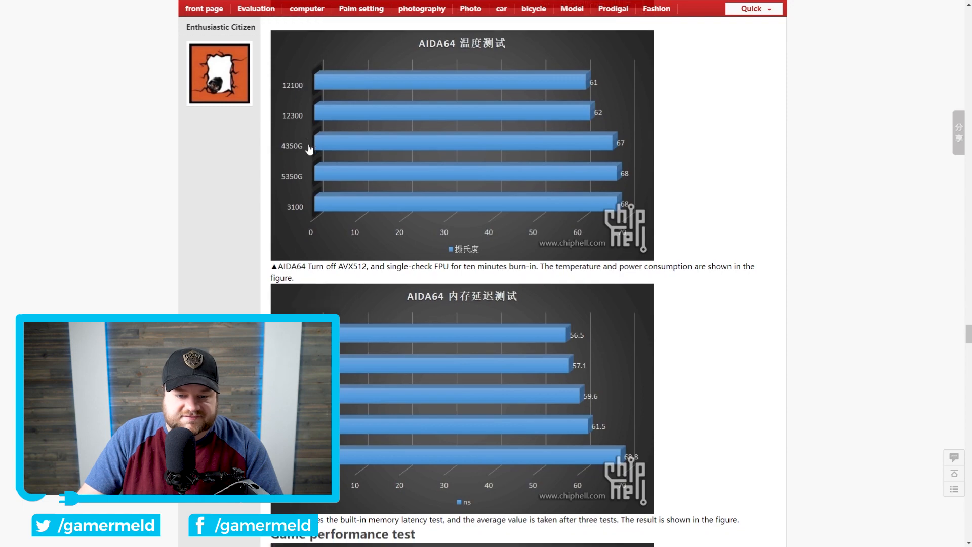
Step: Continue down through the game performance charts to the end of the review
scroll("down", 3)
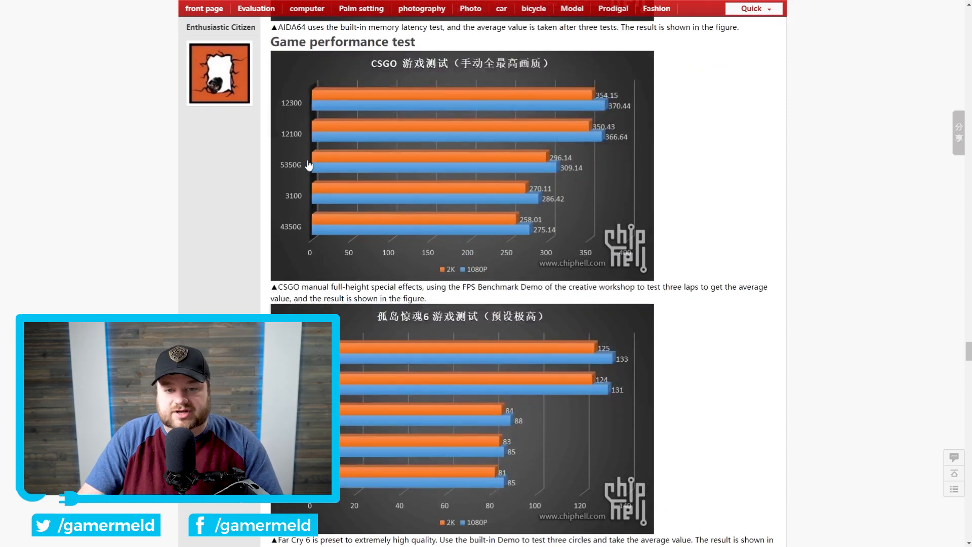
mouse_move(301, 172)
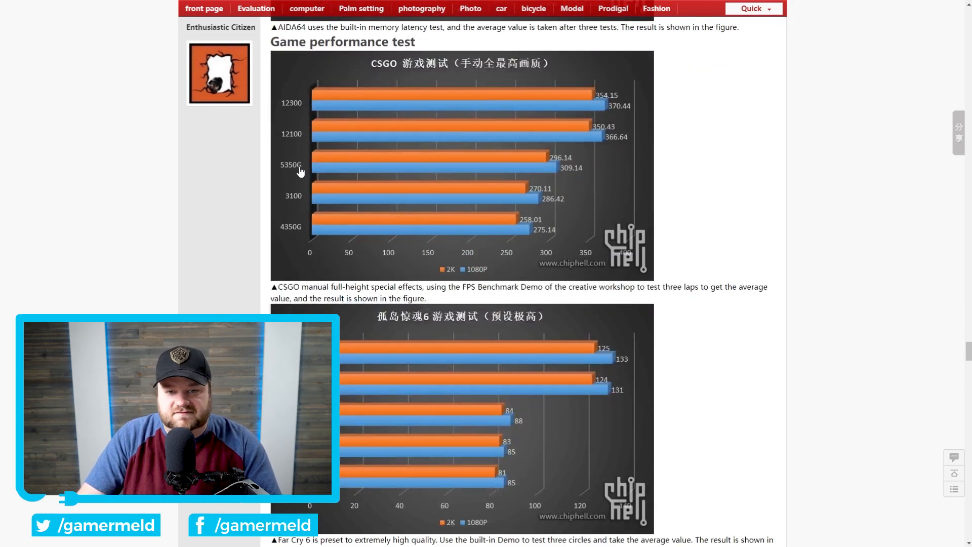
scroll("down", 3)
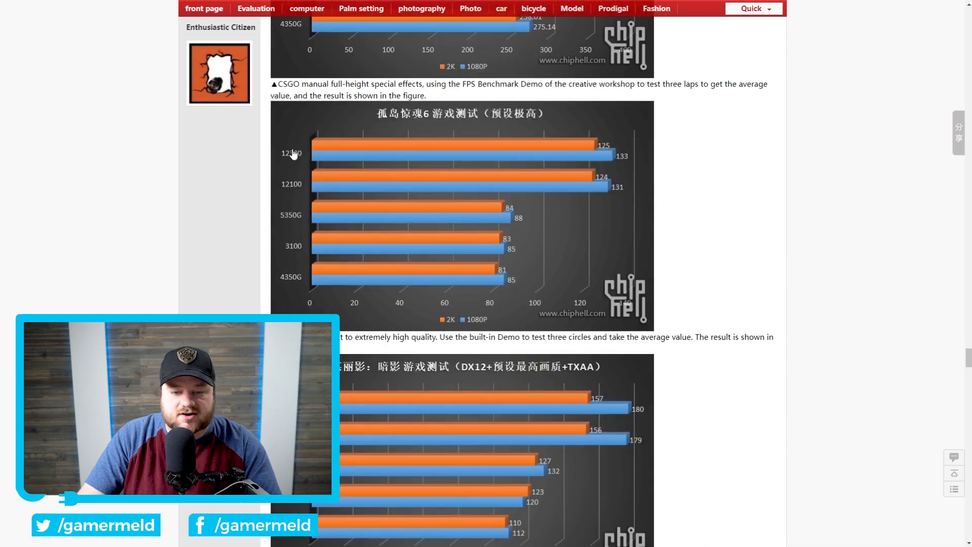
scroll("down", 3)
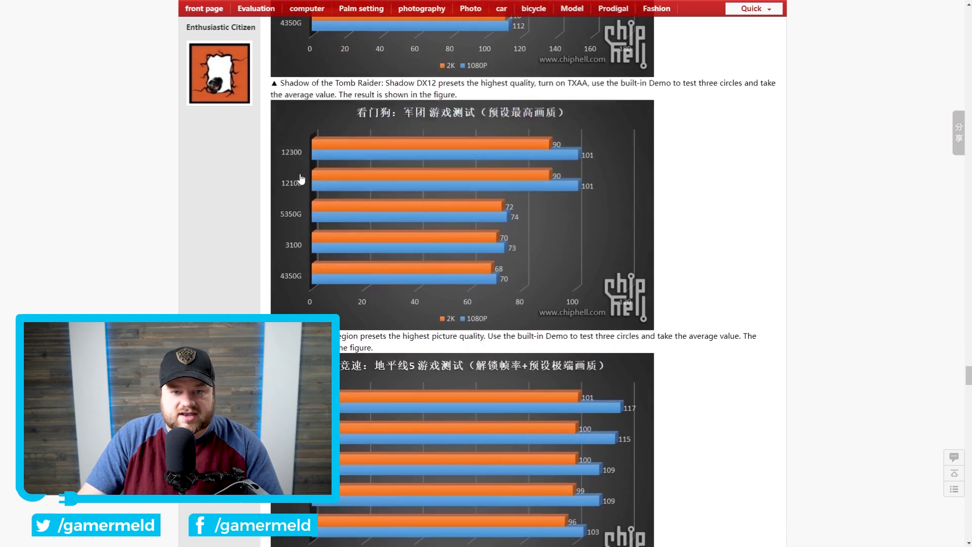
scroll("down", 3)
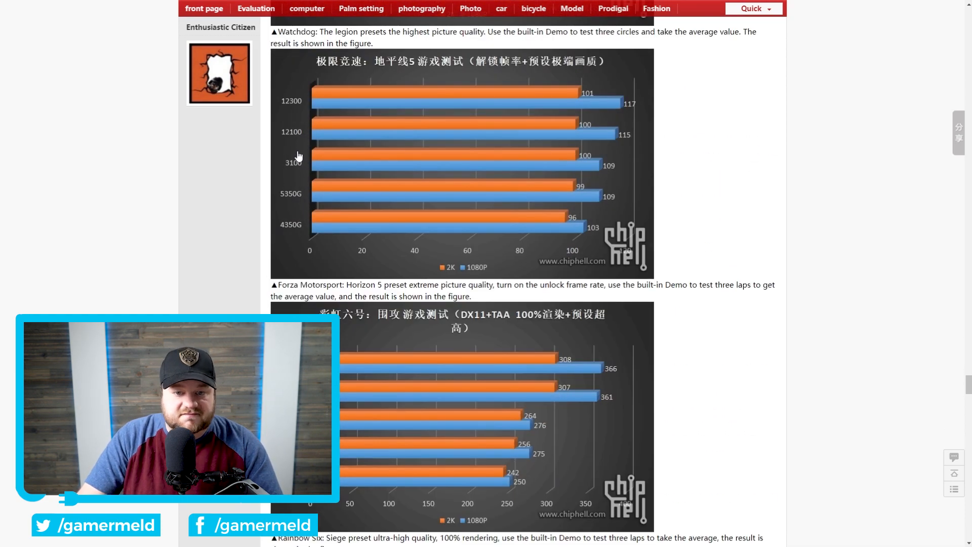
scroll("down", 3)
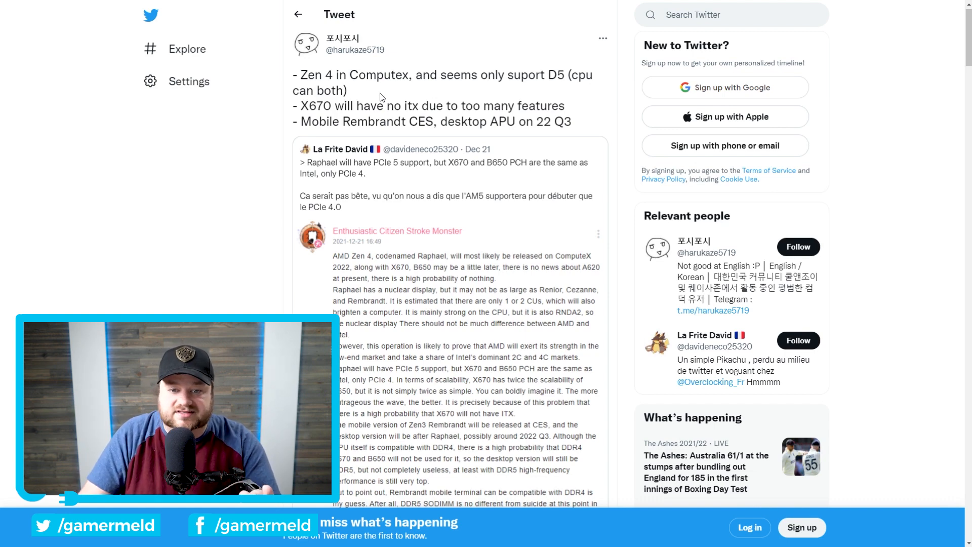
Step: Bring the tweet's quoted Chiphell translation on Raphael's ComputeX 2022 launch, PCIe 5 and DDR5 into view
scroll("down", 3)
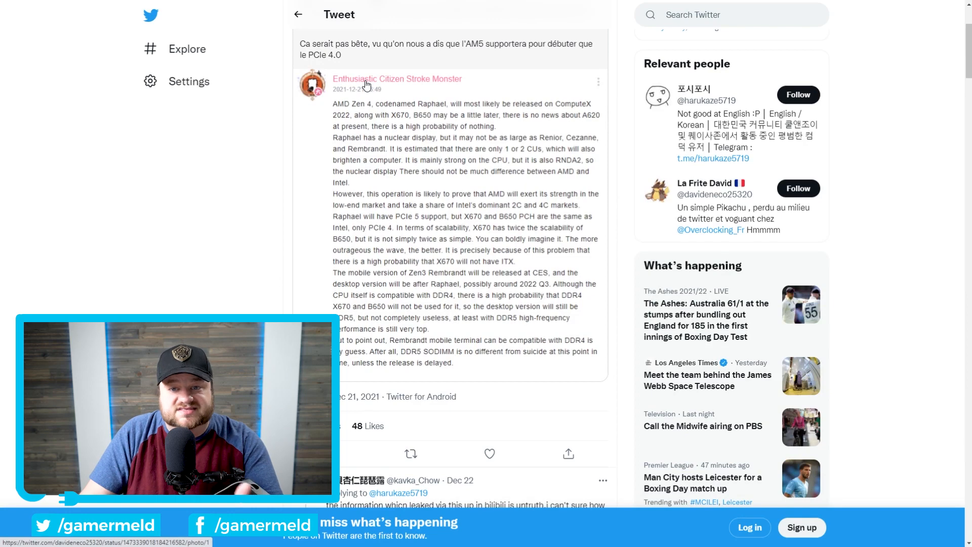
scroll("up", 3)
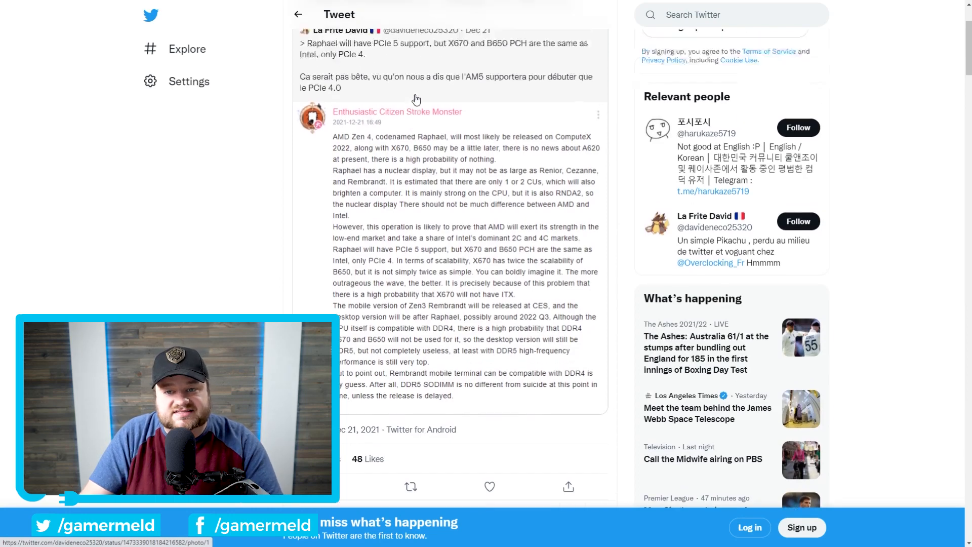
scroll("up", 3)
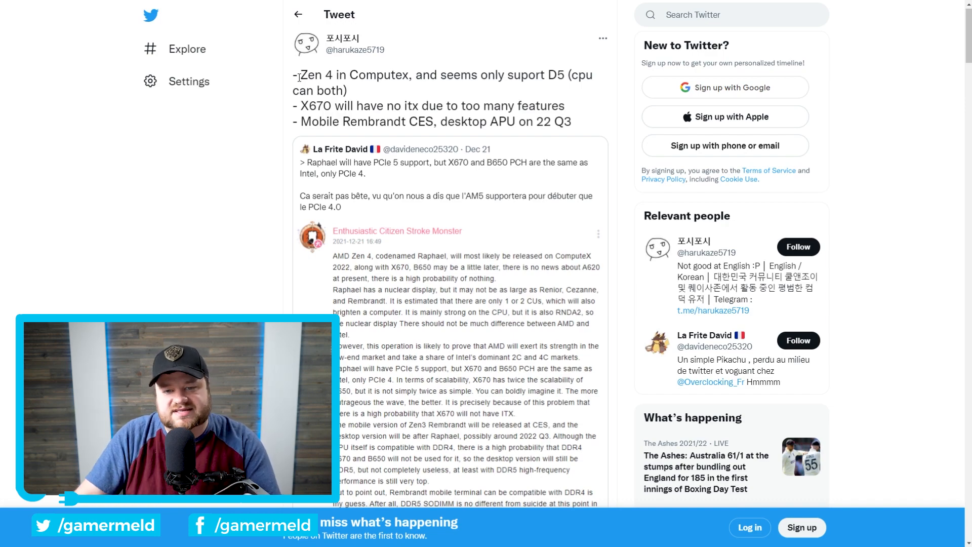
scroll("down", 3)
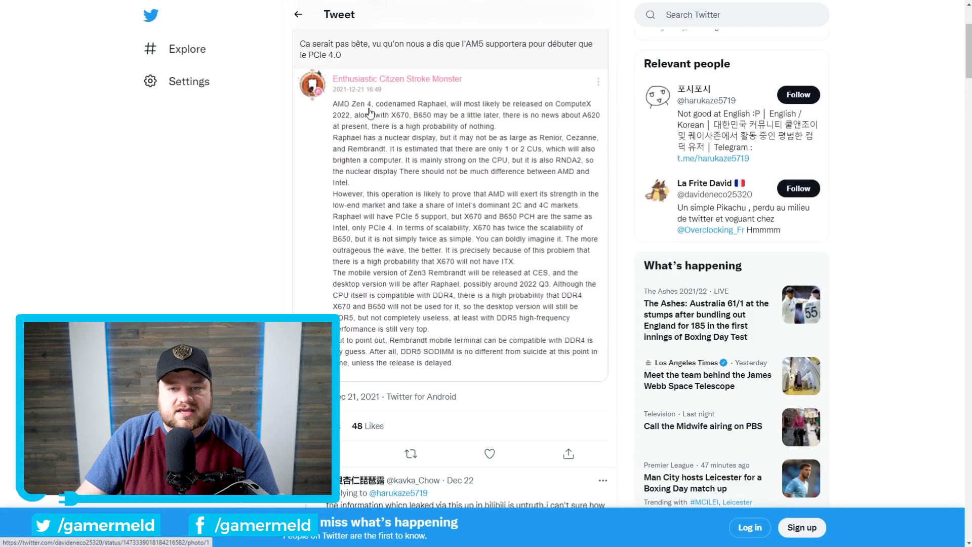
mouse_move(560, 114)
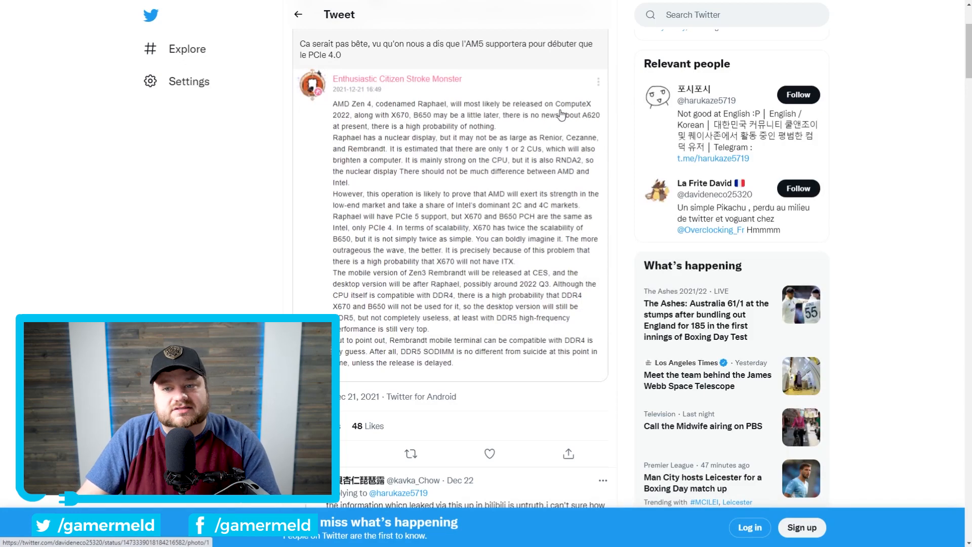
Step: Open the Zen 4 tweet's full thread and scroll to the long reply about Raphael and Rembrandt
scroll("up", 3)
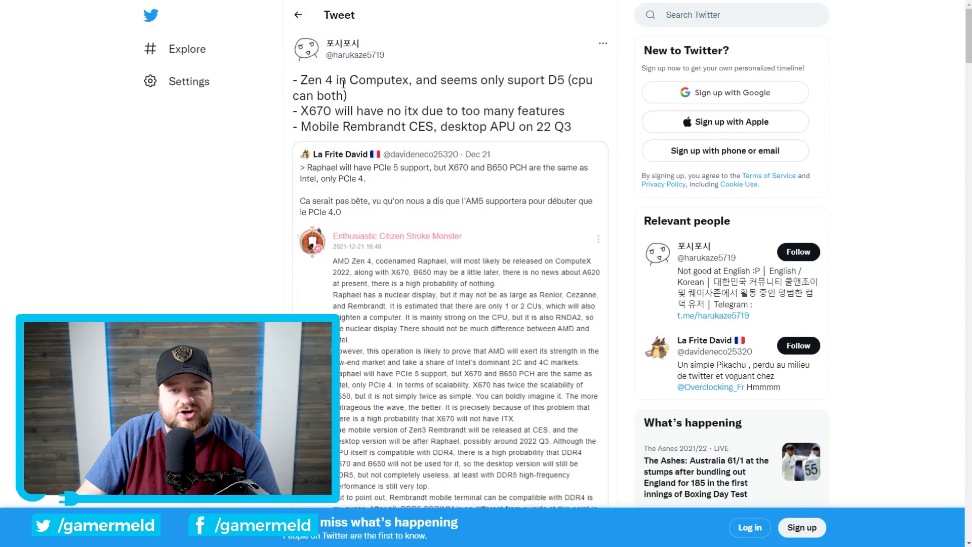
double_click(336, 79)
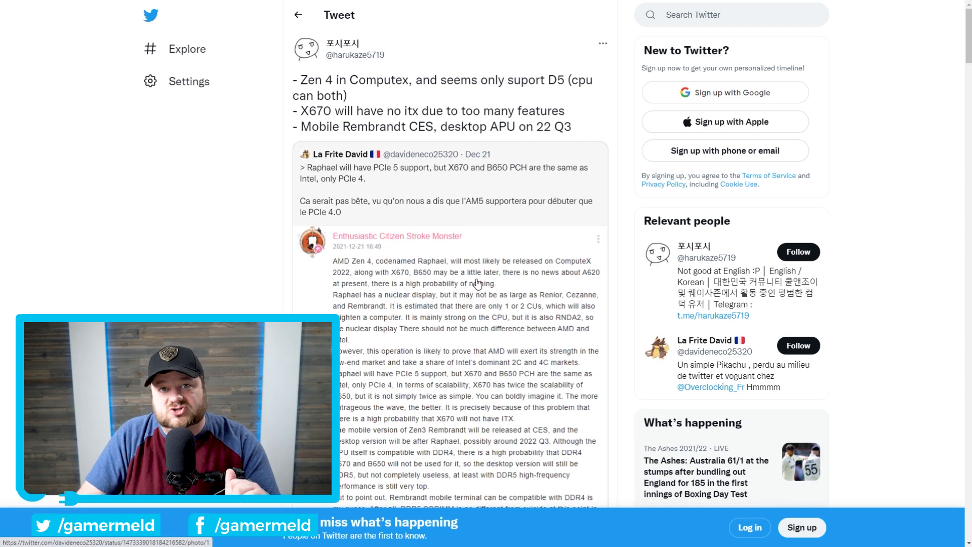
scroll("down", 3)
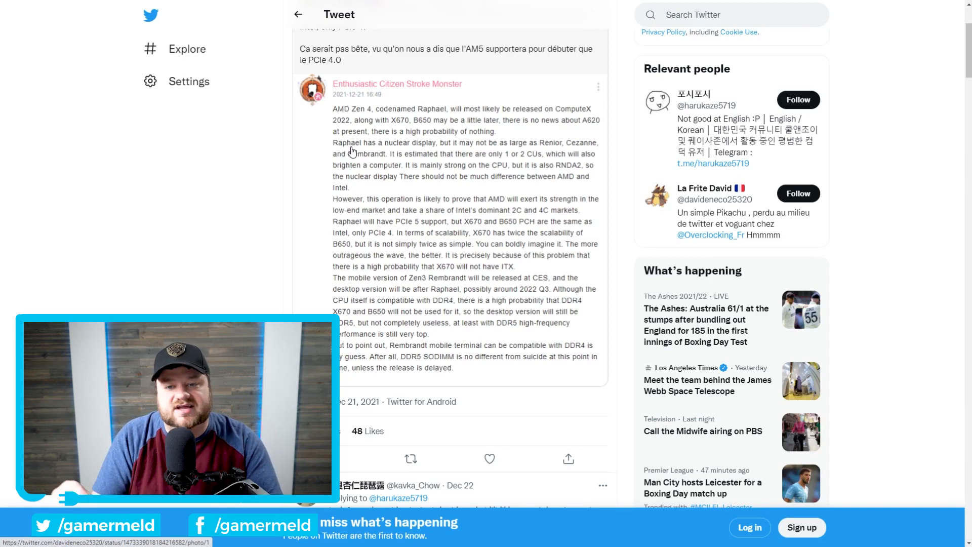
mouse_move(407, 167)
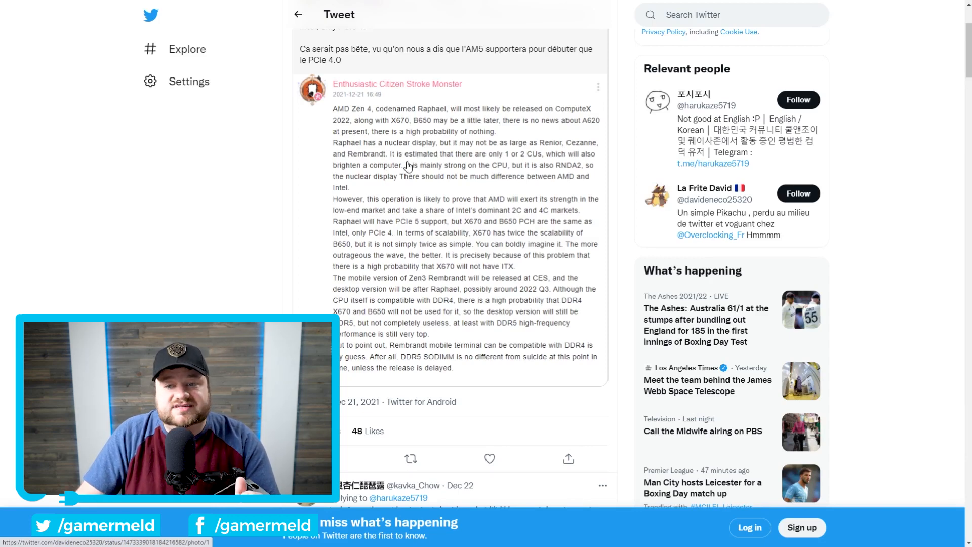
mouse_move(577, 172)
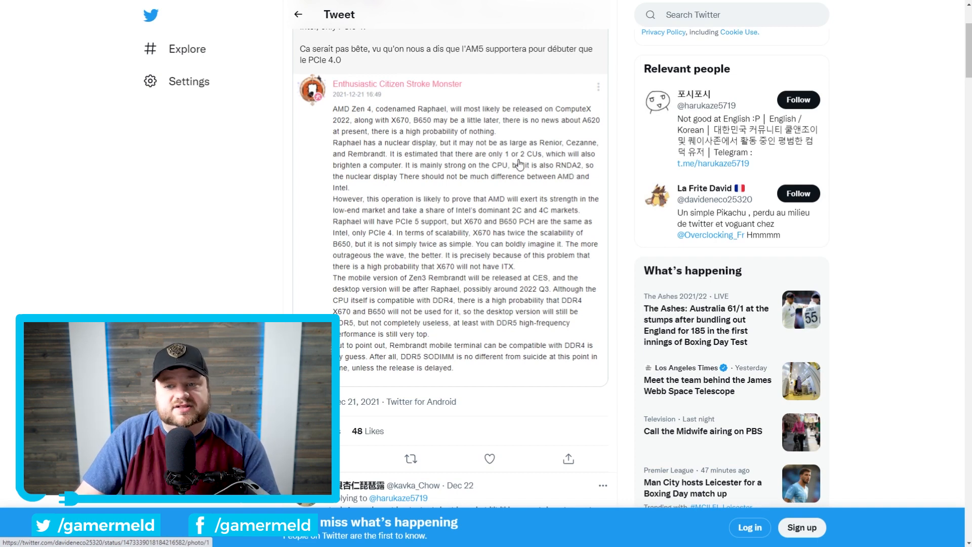
mouse_move(537, 161)
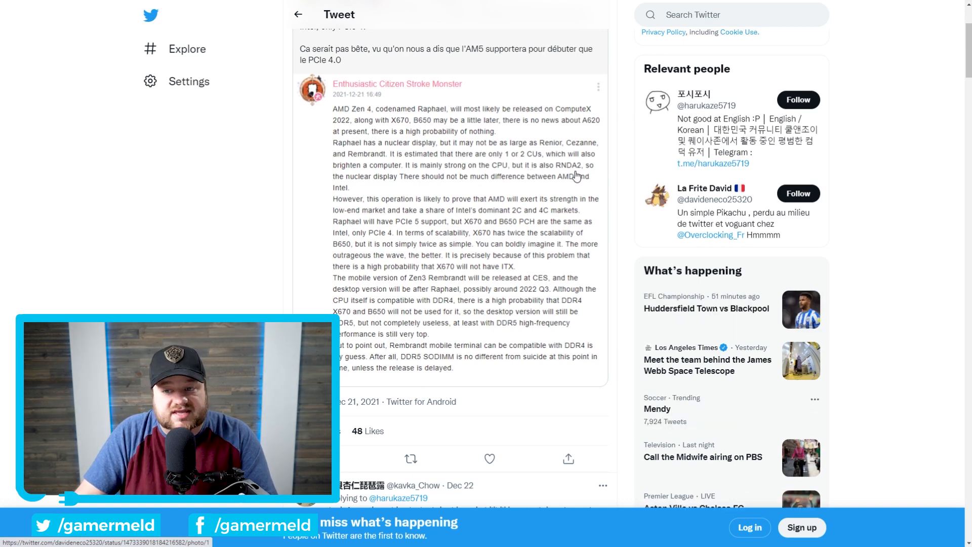
mouse_move(499, 187)
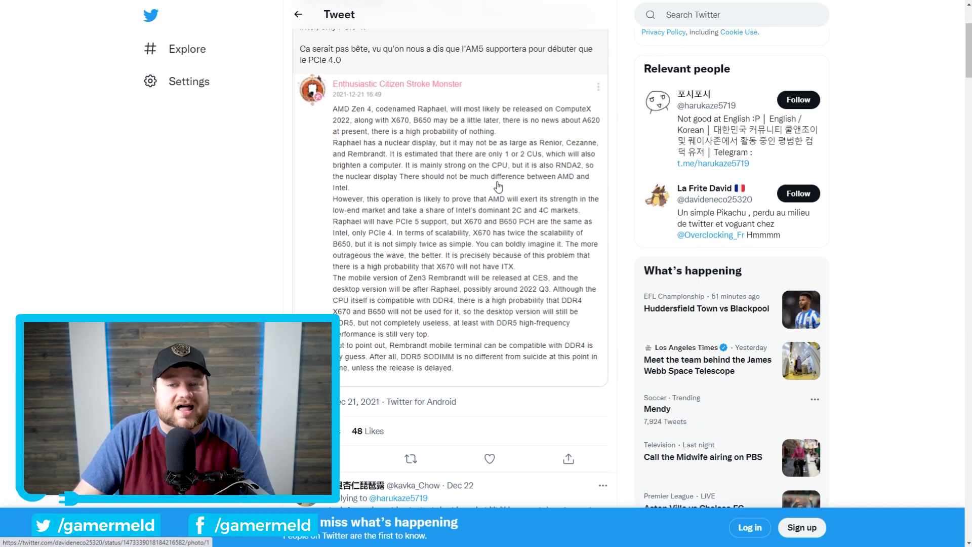
mouse_move(446, 179)
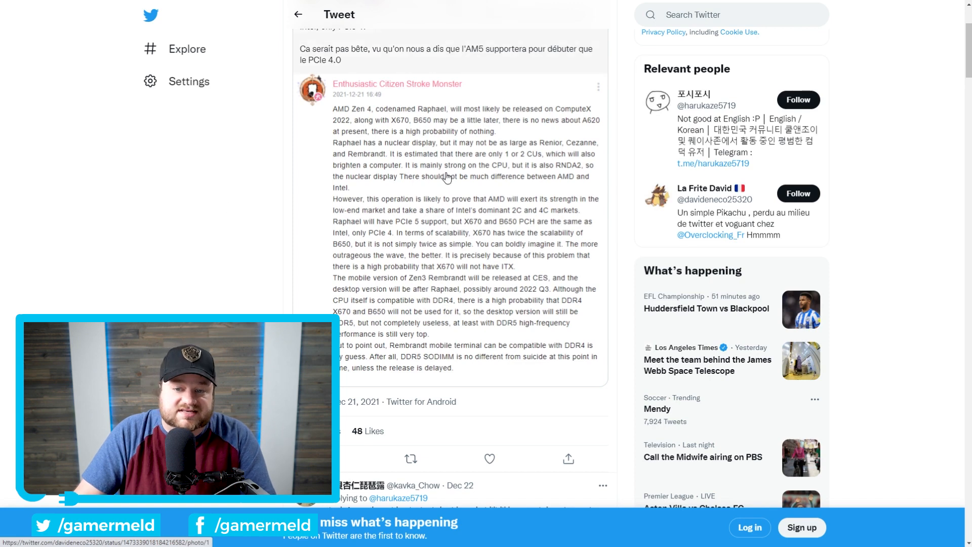
mouse_move(563, 181)
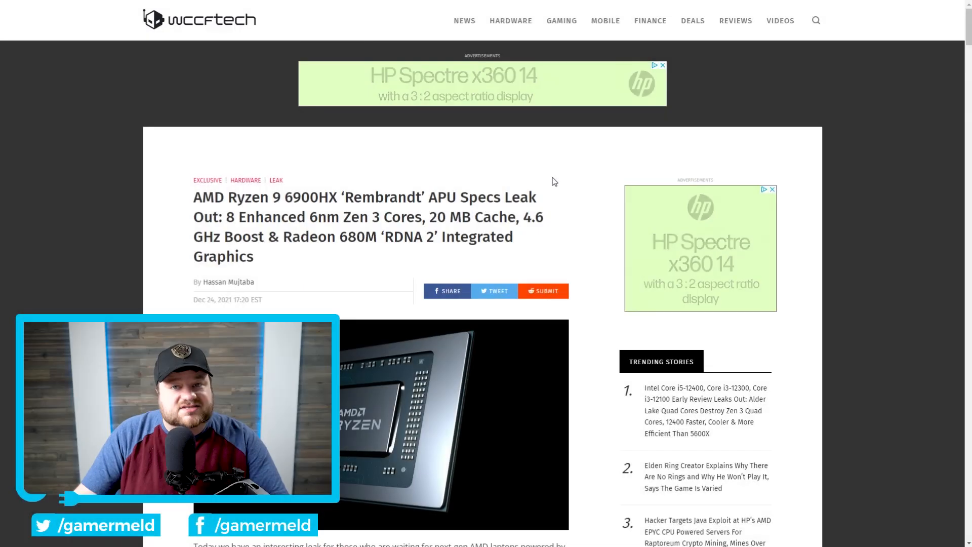
mouse_move(418, 175)
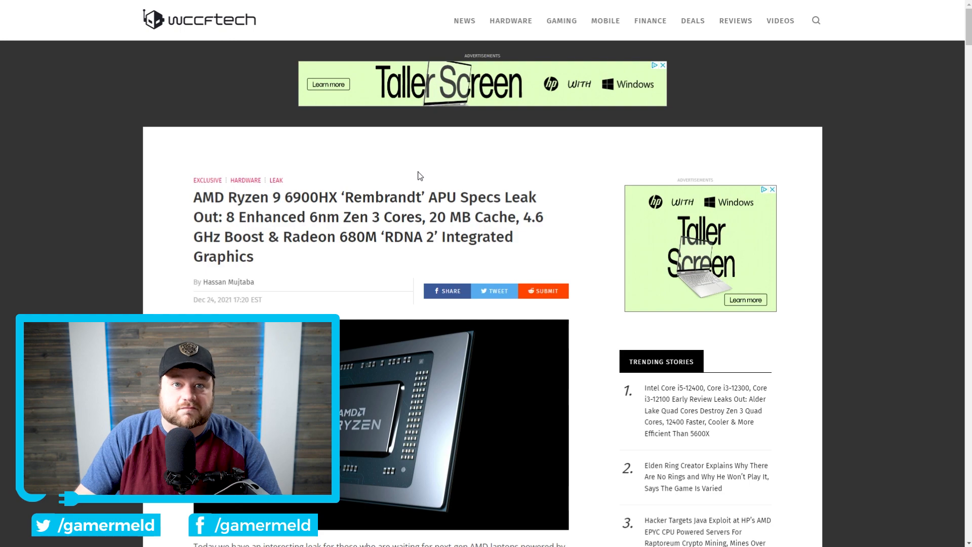
mouse_move(158, 165)
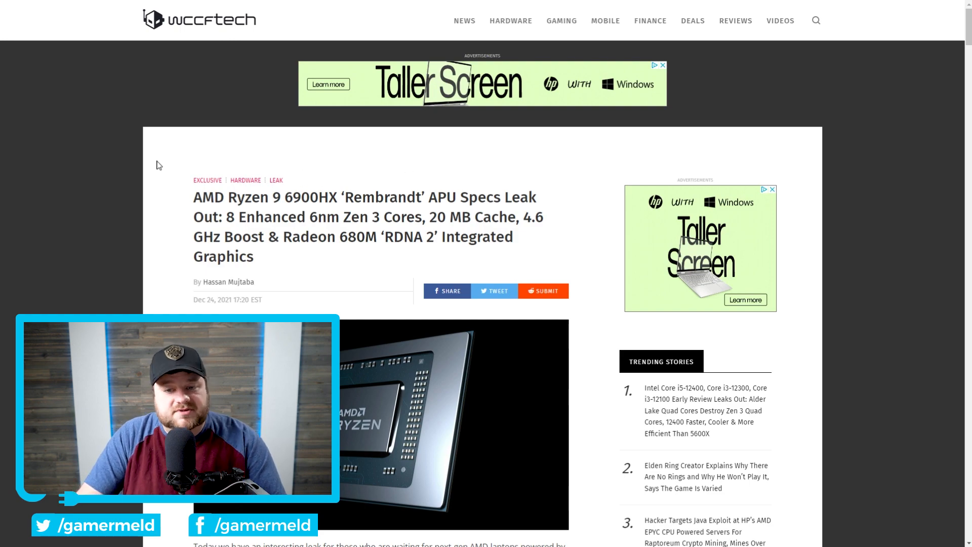
Step: Scroll the Wccftech Ryzen 9 6900HX Rembrandt article through its opening paragraphs to the APU specs table
scroll("down", 3)
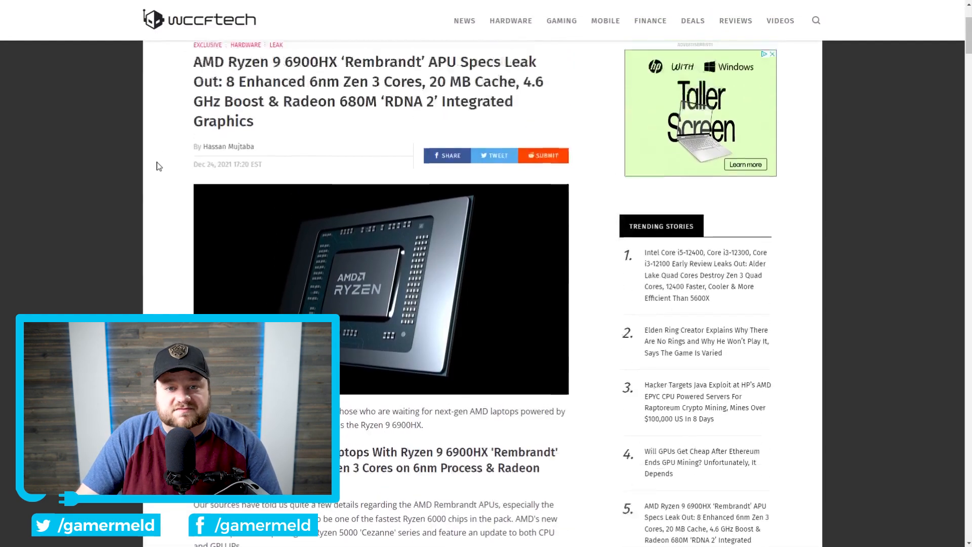
scroll("down", 3)
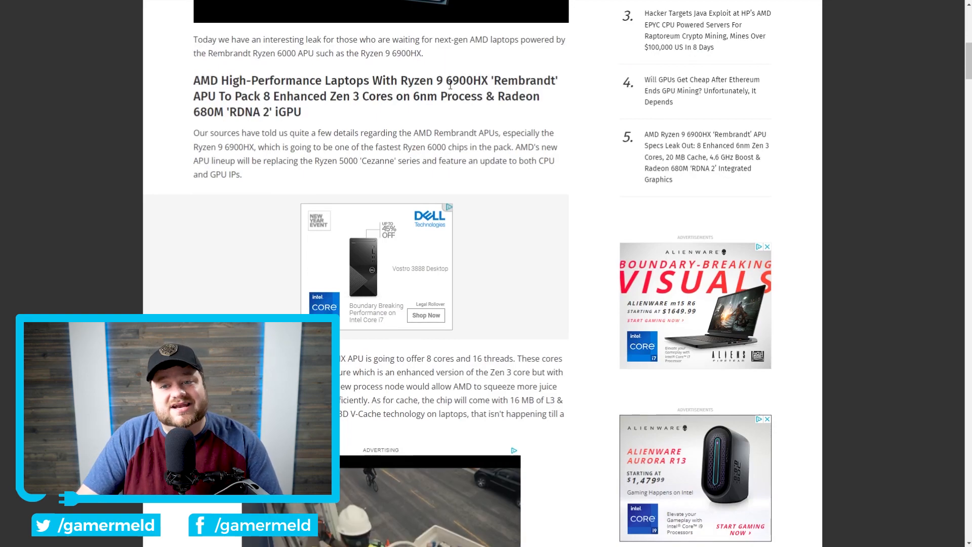
scroll("down", 3)
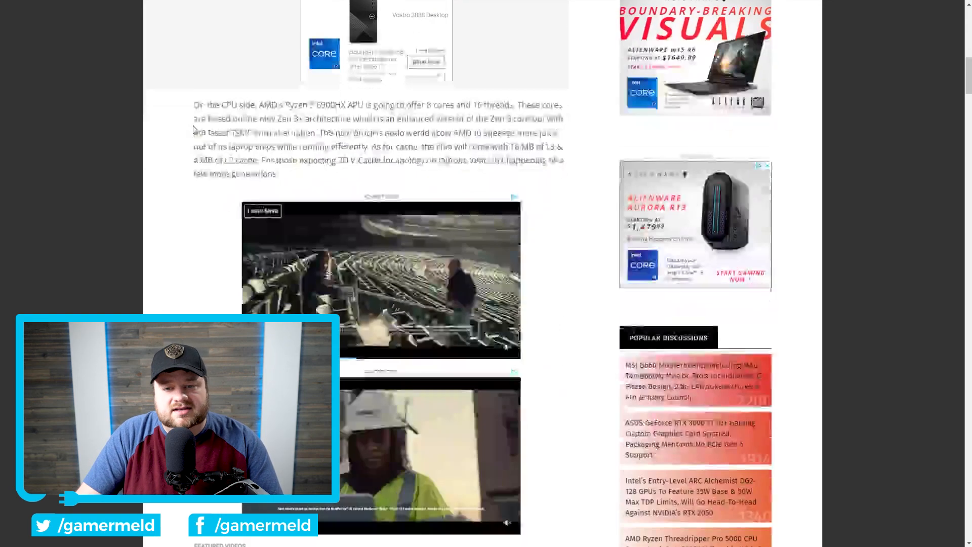
scroll("down", 3)
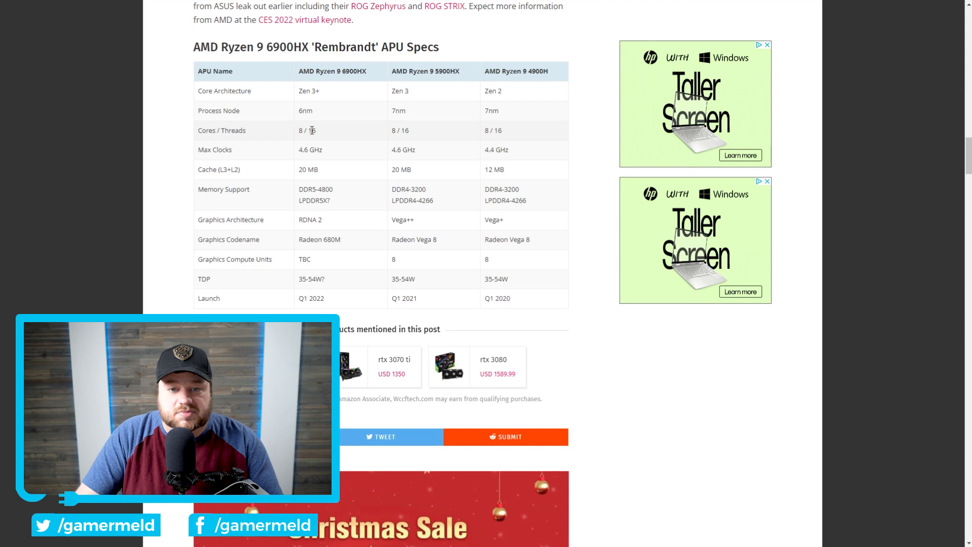
mouse_move(298, 93)
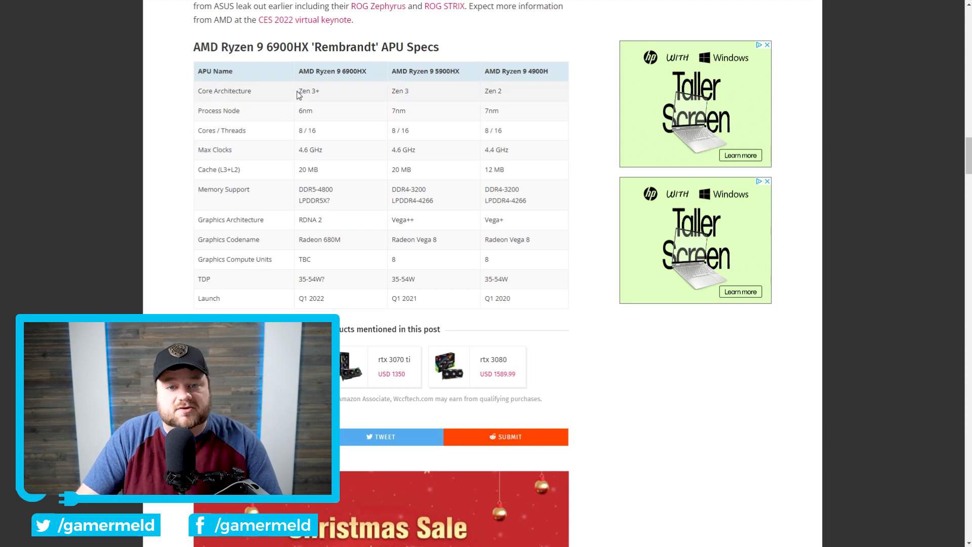
Step: Select text inside the Ryzen 9 6900HX APU Specs comparison area
double_click(308, 90)
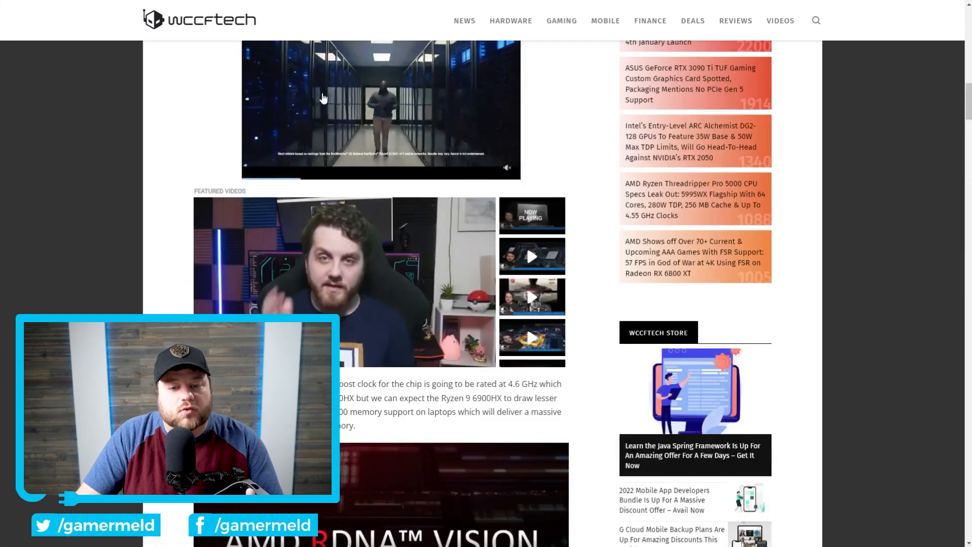
Step: Scroll the Wccftech article to the GPU paragraph naming the iGPU Radeon 680M
scroll("up", 3)
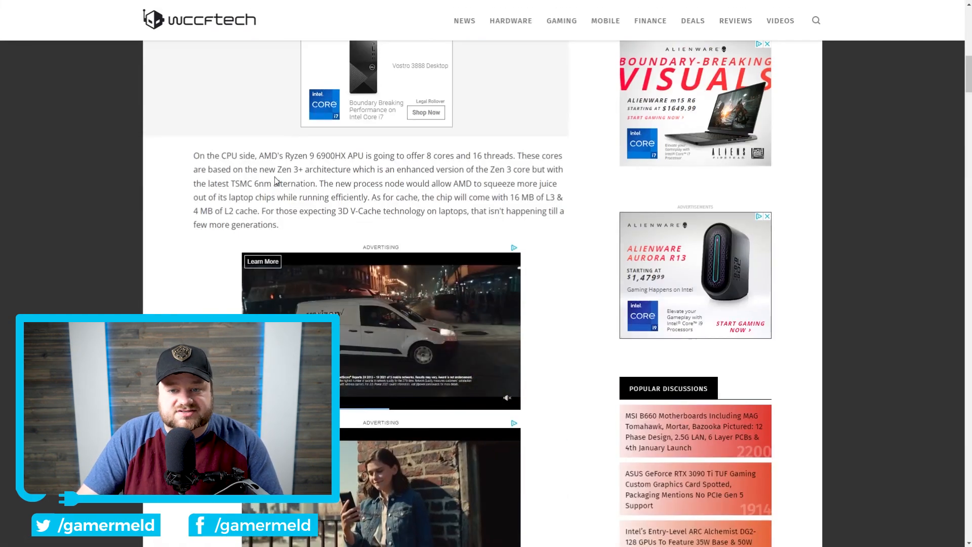
scroll("down", 3)
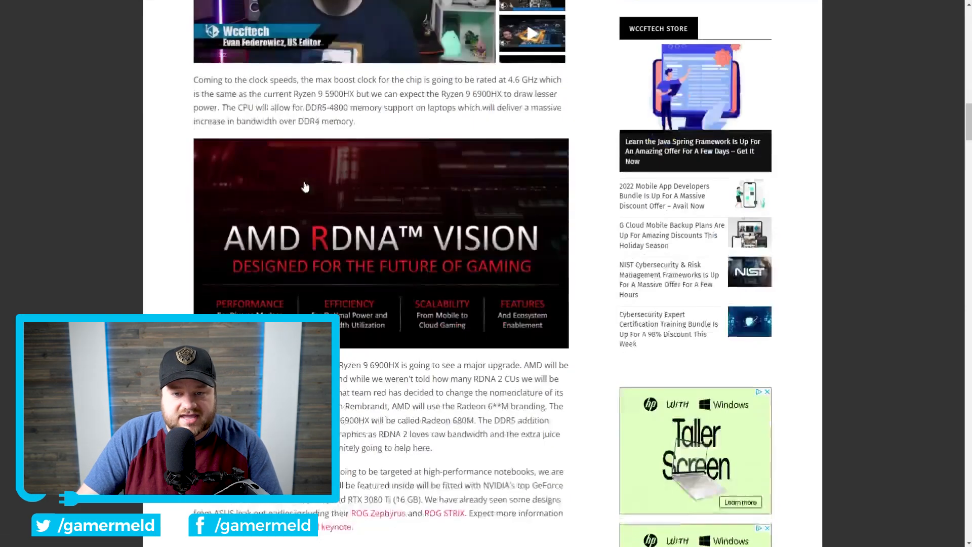
scroll("down", 3)
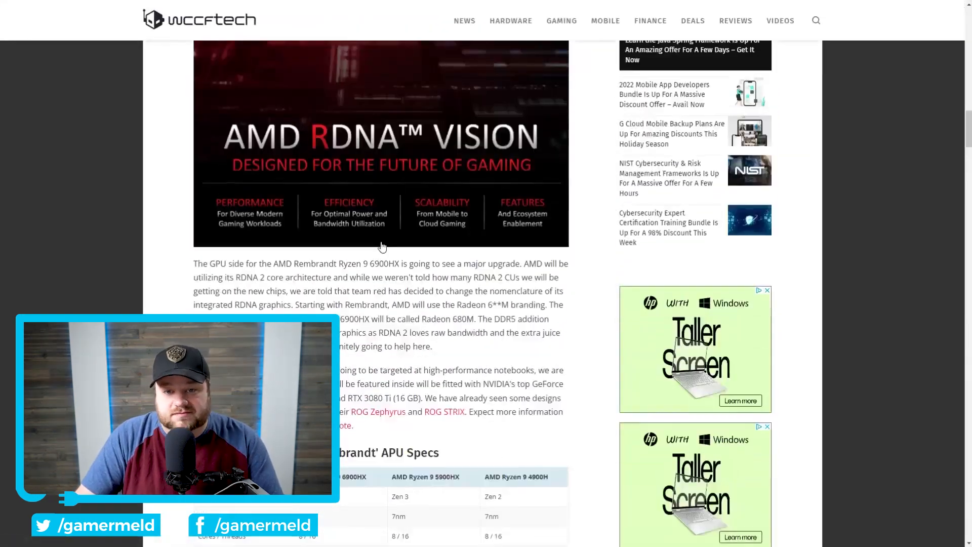
scroll("down", 3)
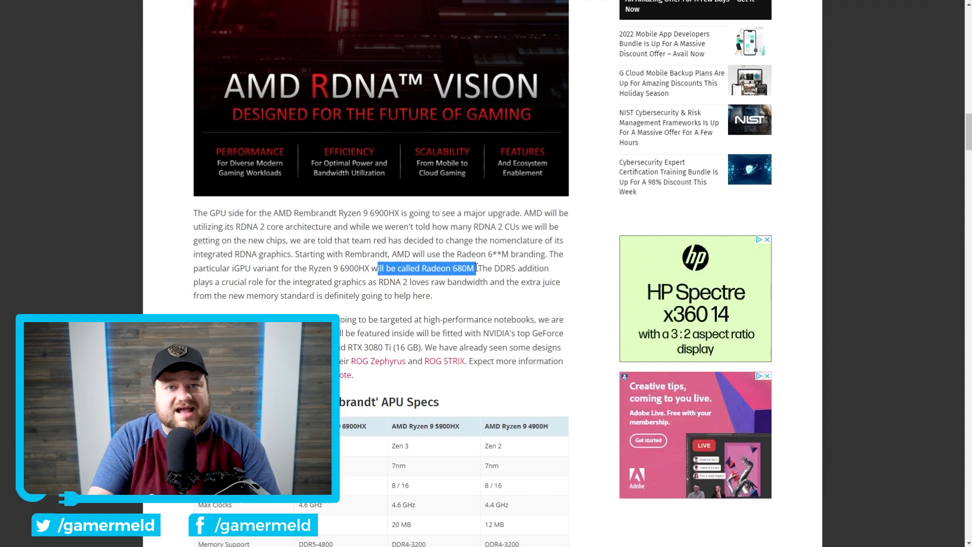
scroll("down", 3)
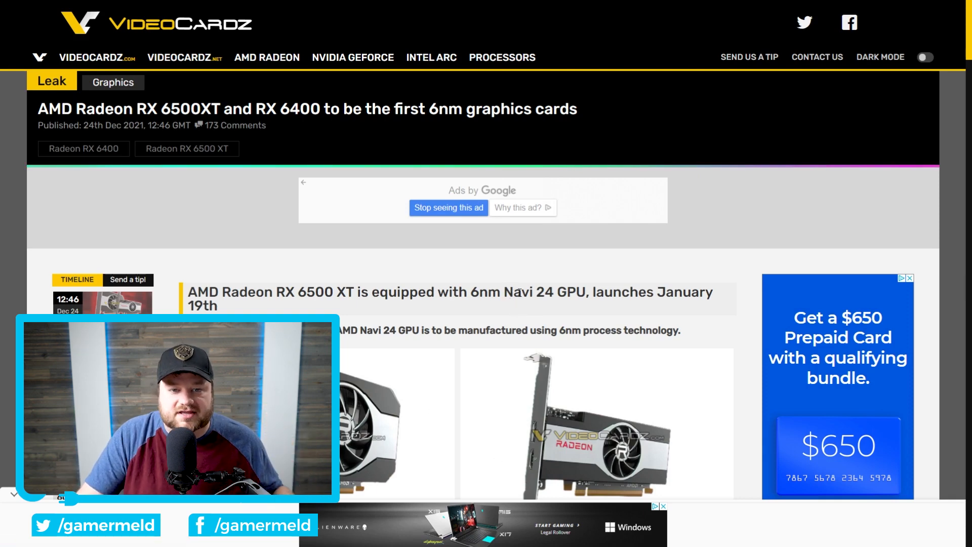
Step: Scroll past the card photos to the text on the January 19th launch, 6nm process and 107W/53W SKUs
scroll("down", 3)
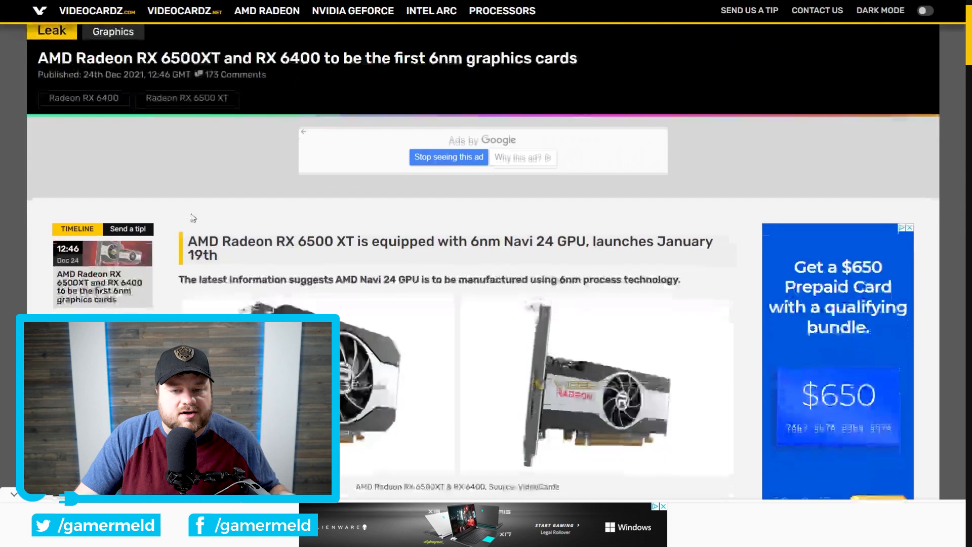
scroll("down", 3)
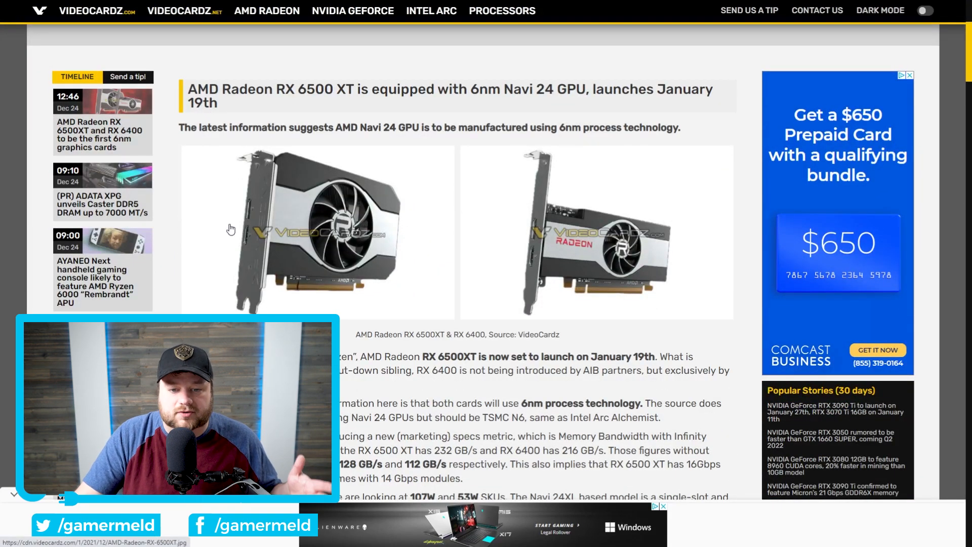
mouse_move(538, 210)
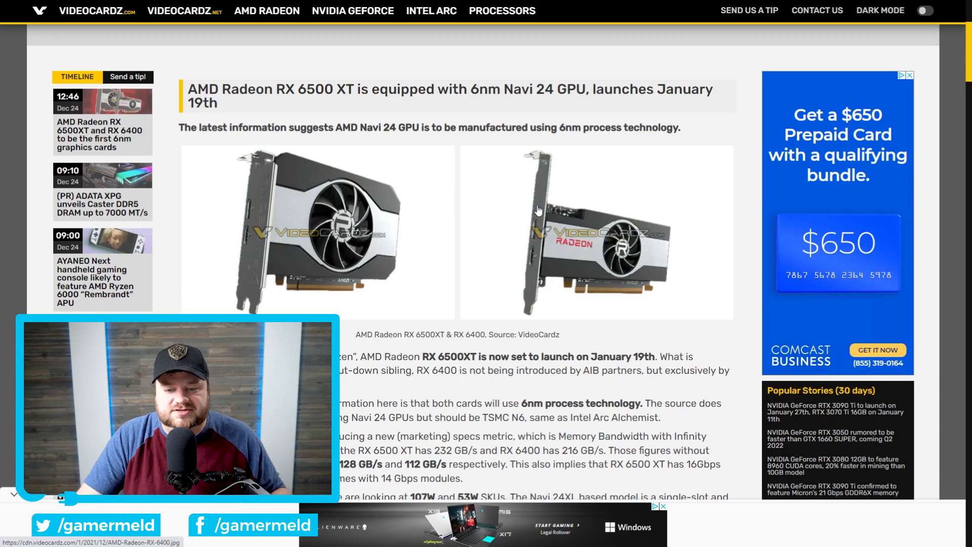
scroll("down", 3)
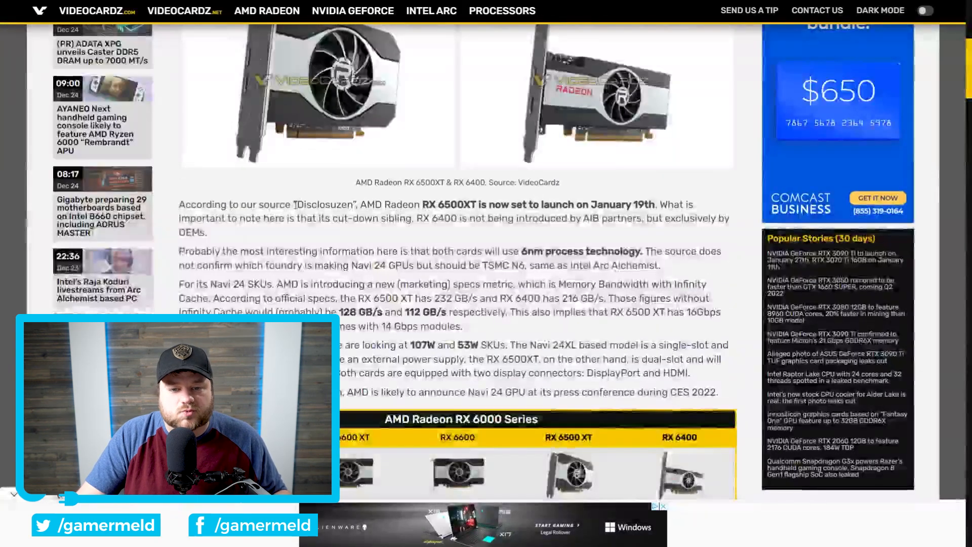
double_click(330, 204)
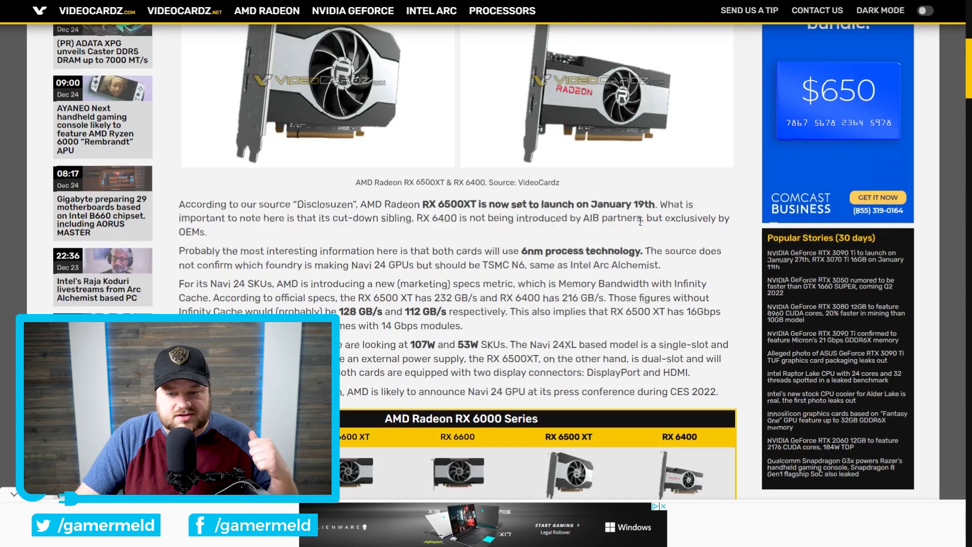
Step: Scroll down to the RX 6000 Series spec table listing RX 6500 XT with 1024 cores and 4GB GDDR6
scroll("down", 3)
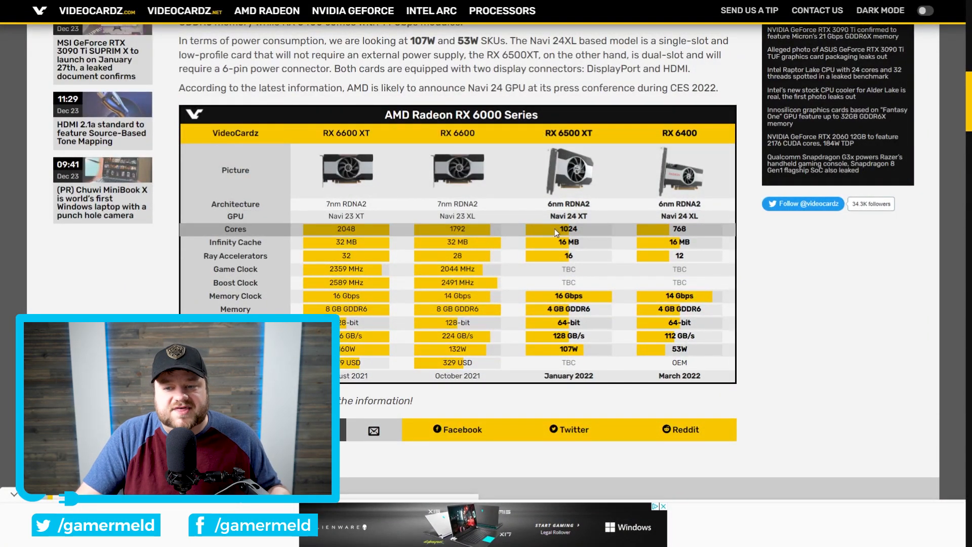
mouse_move(552, 242)
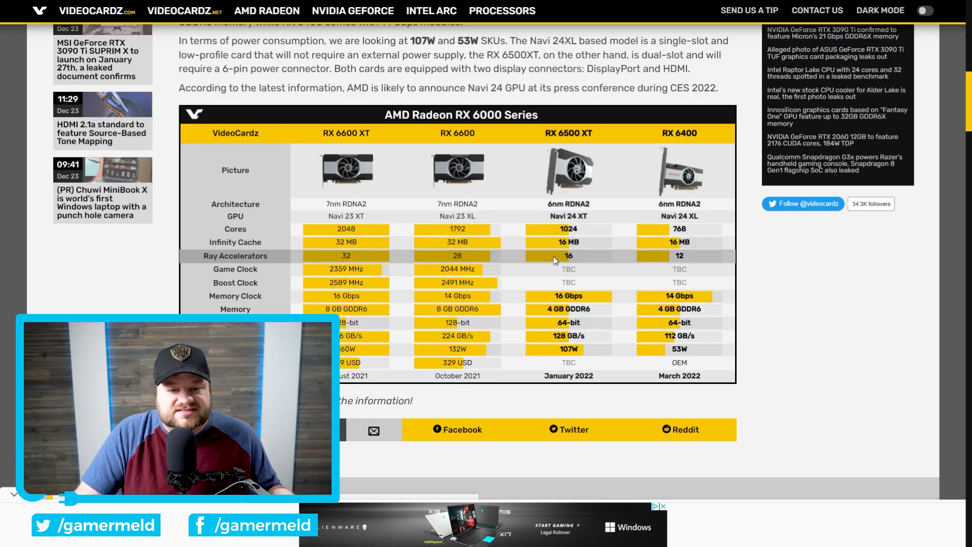
mouse_move(657, 258)
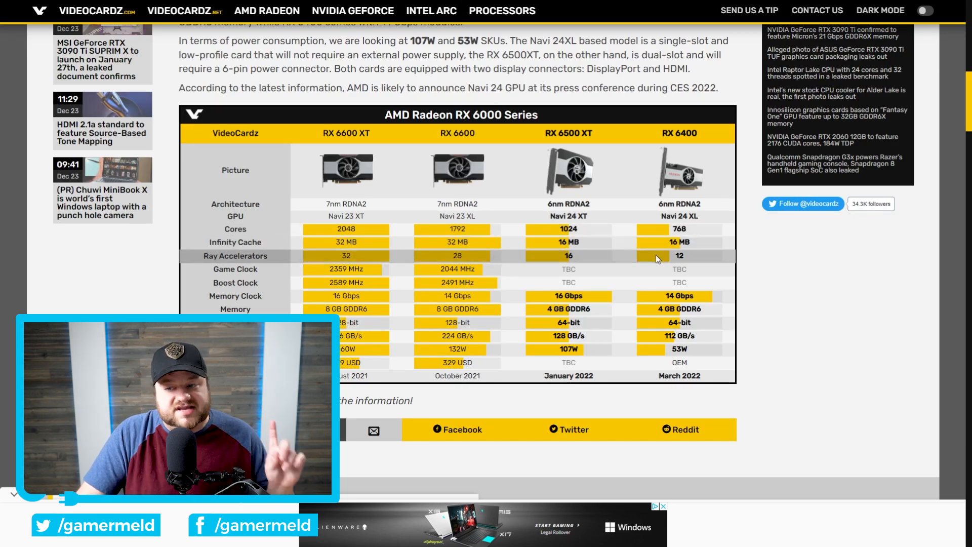
mouse_move(668, 259)
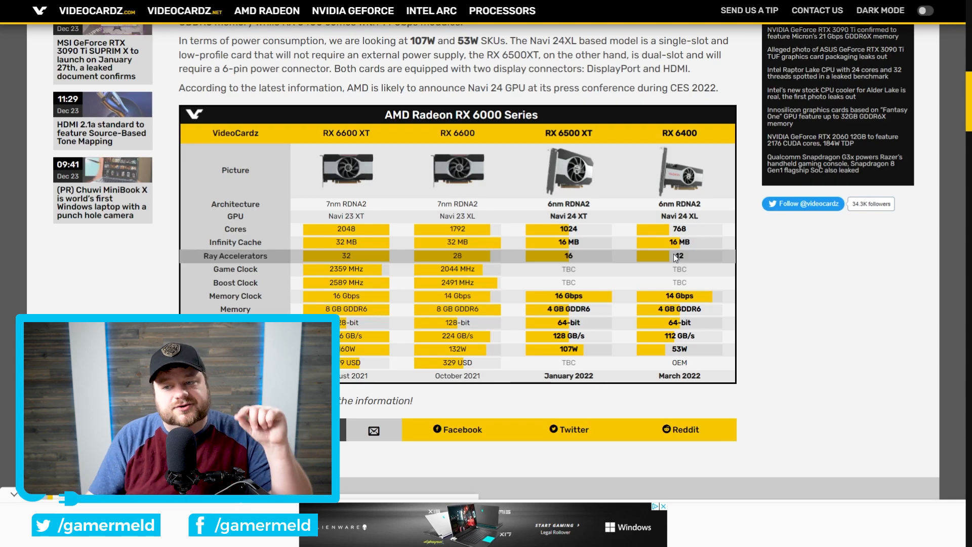
mouse_move(536, 269)
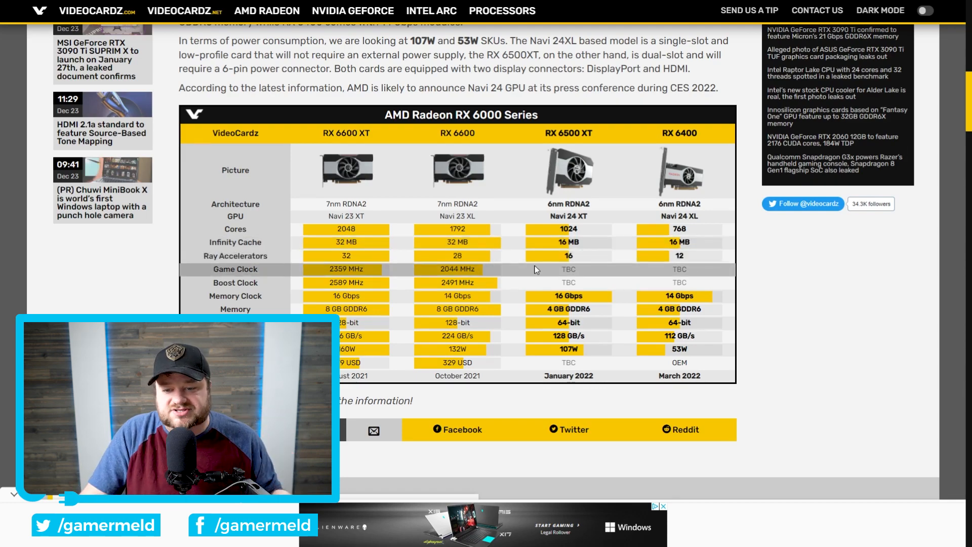
Step: Scroll to the table's lower rows showing 107W and 53W TBP, MSRP and launch dates
scroll("down", 3)
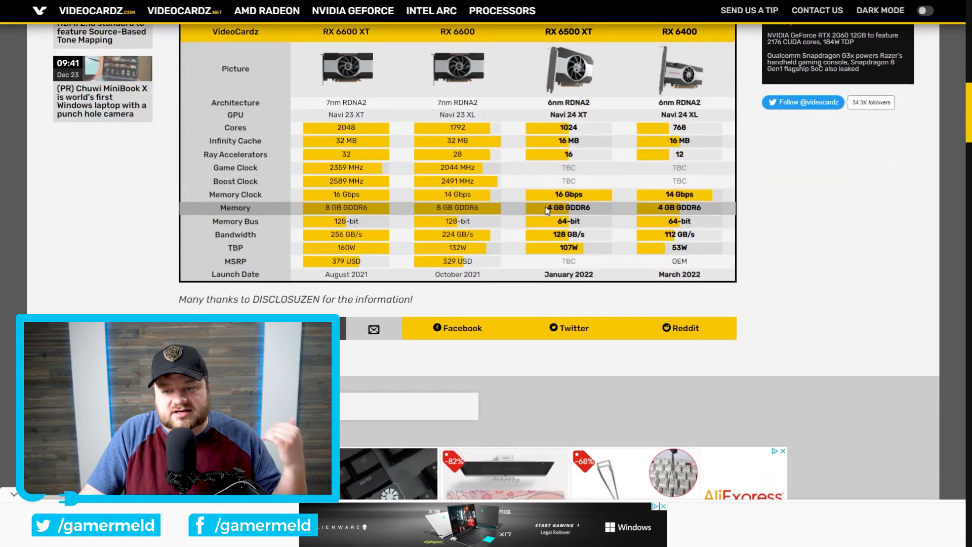
double_click(568, 207)
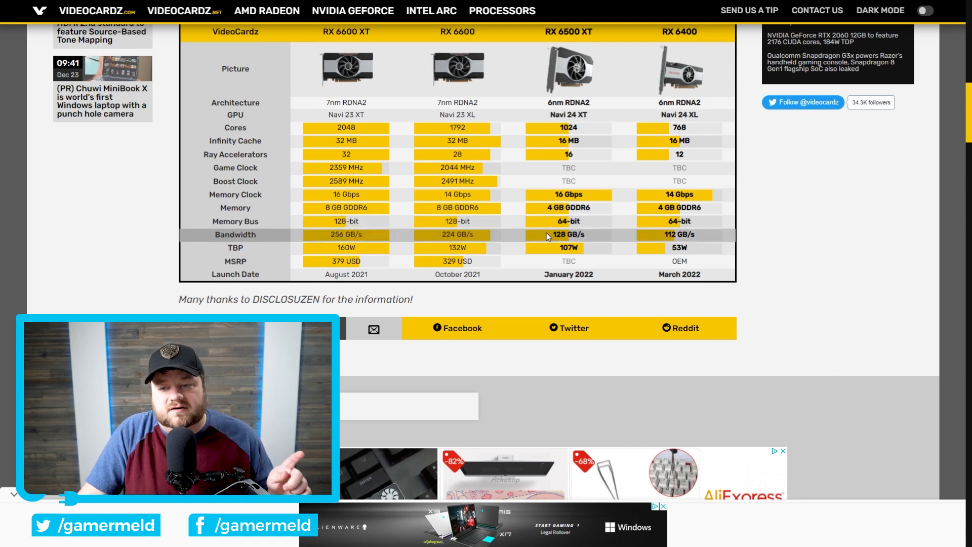
double_click(568, 234)
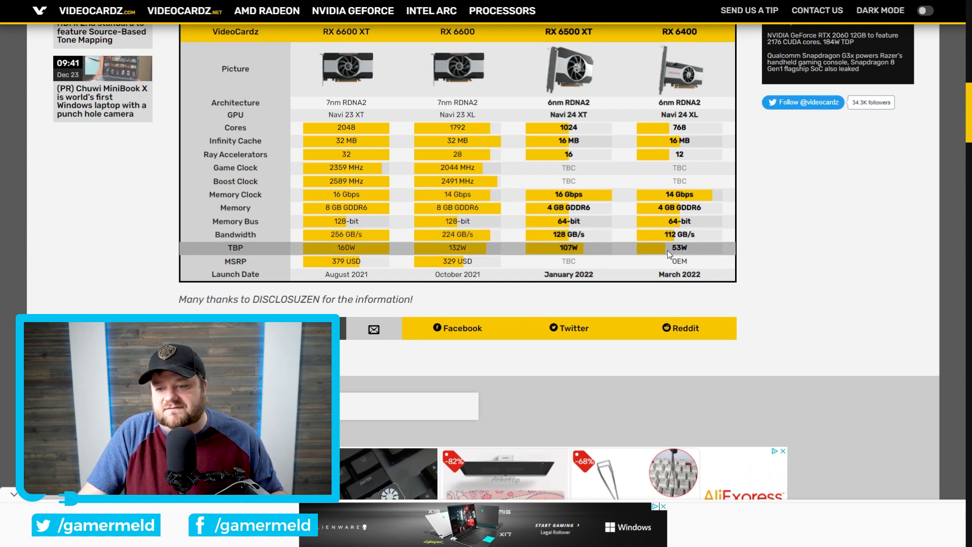
mouse_move(679, 115)
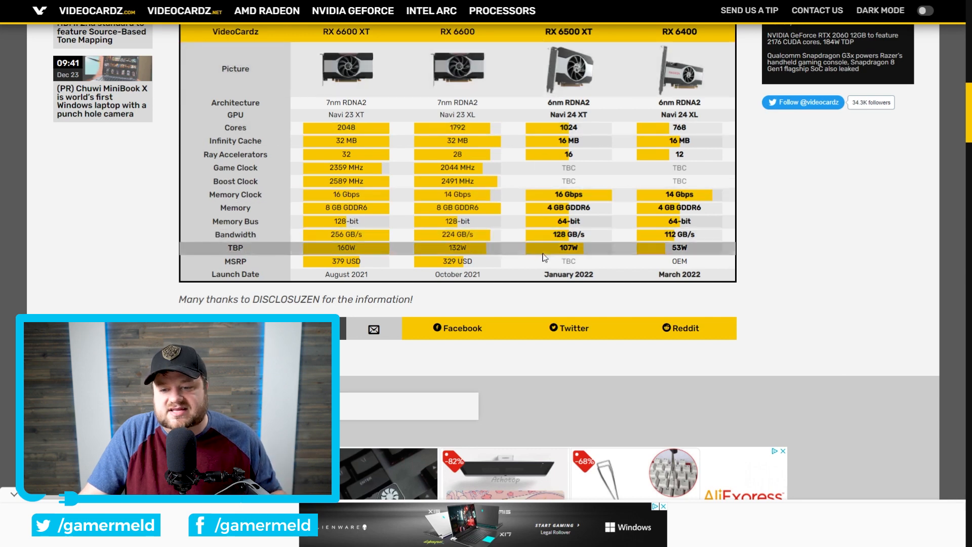
mouse_move(538, 281)
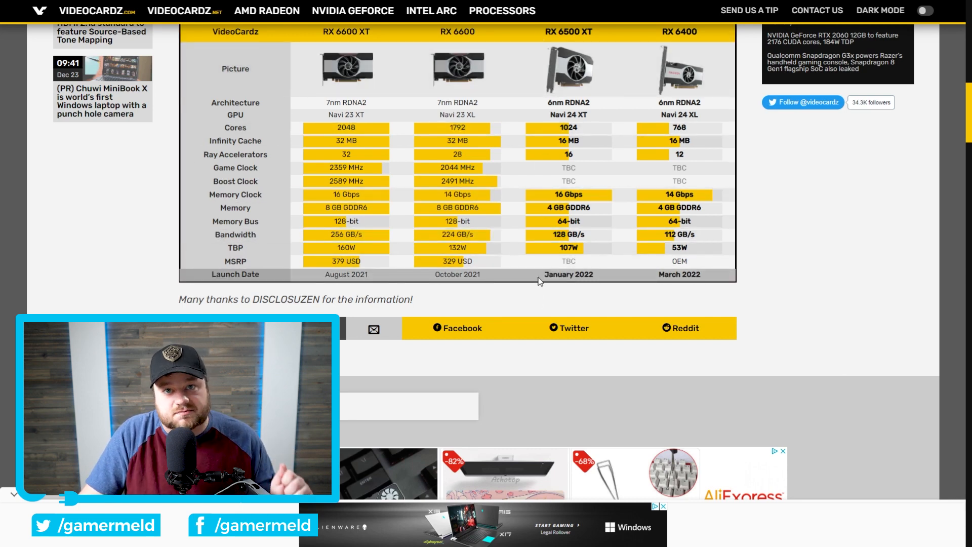